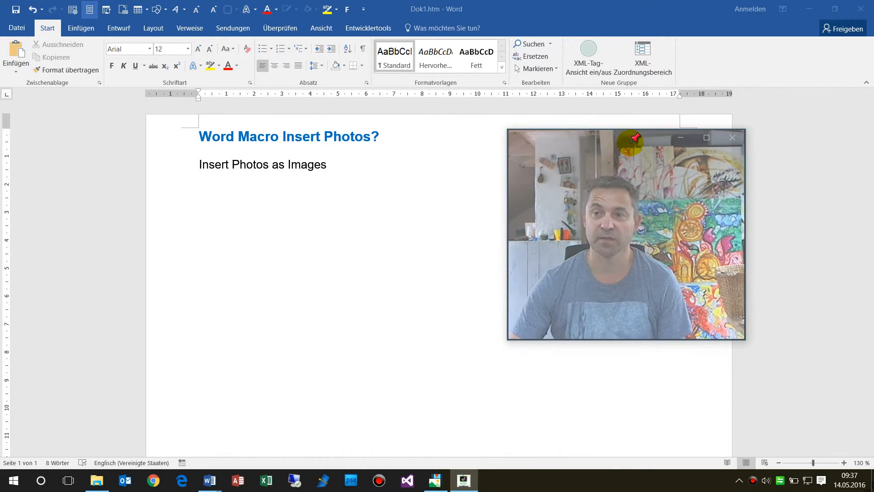
mouse_move(324, 214)
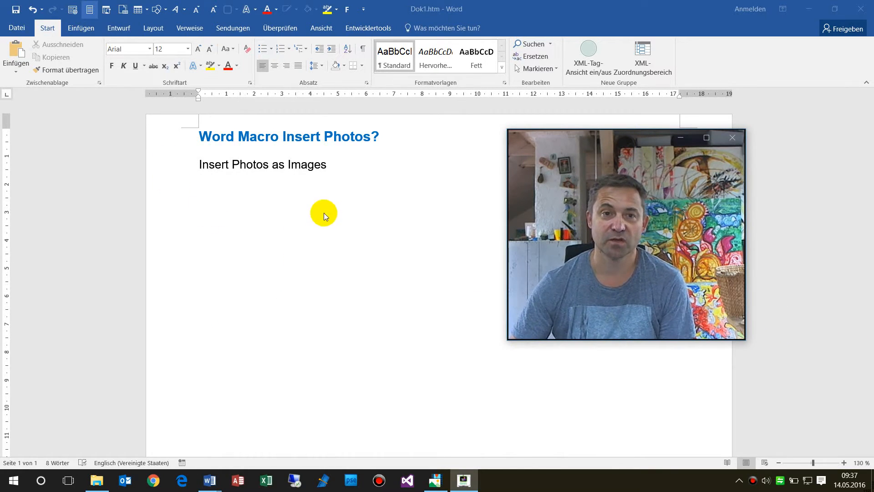
mouse_move(132, 84)
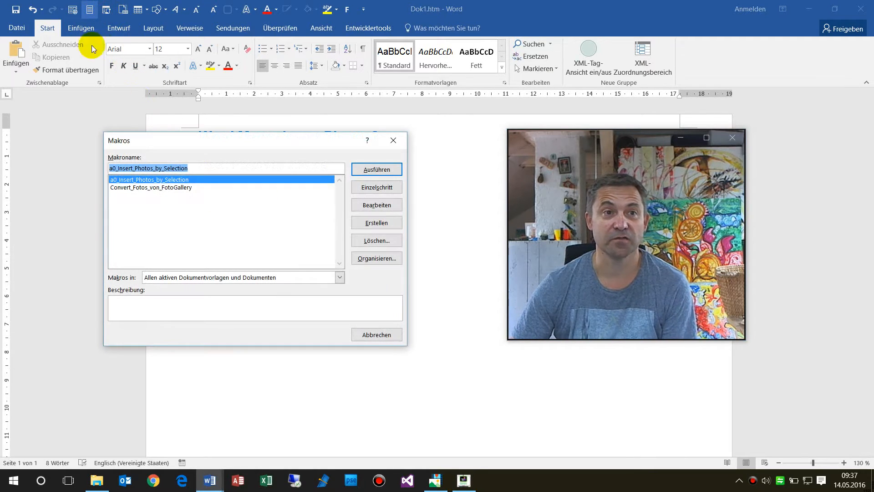
mouse_move(173, 183)
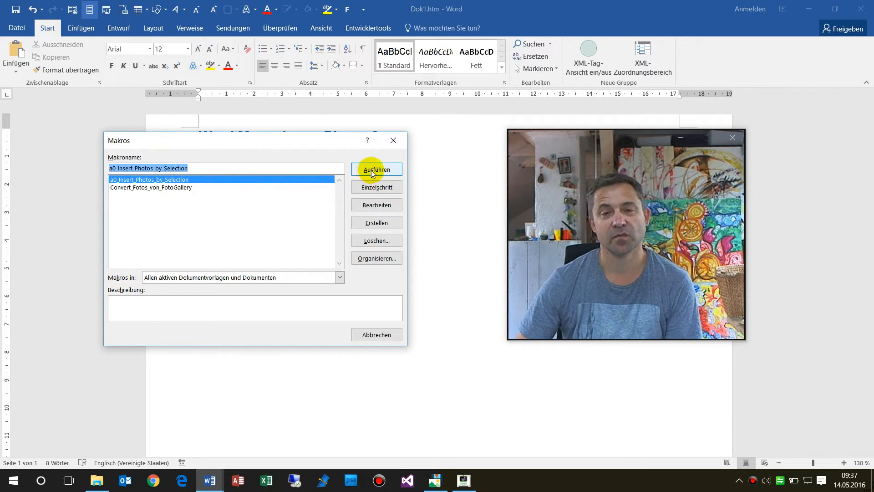
- Run the photo-insertion macro and import DSC_0002.JPG through DSC_0006.JPG from the Toom Baumarkt folder
left_click(376, 169)
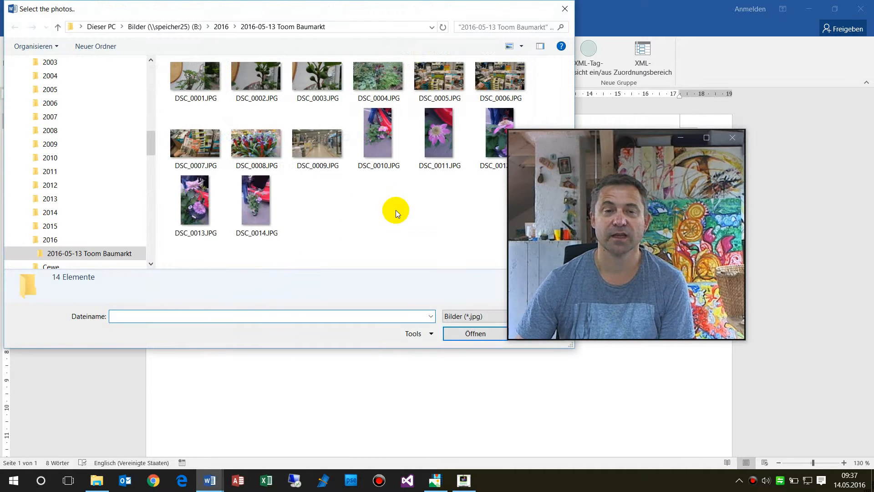
mouse_move(506, 130)
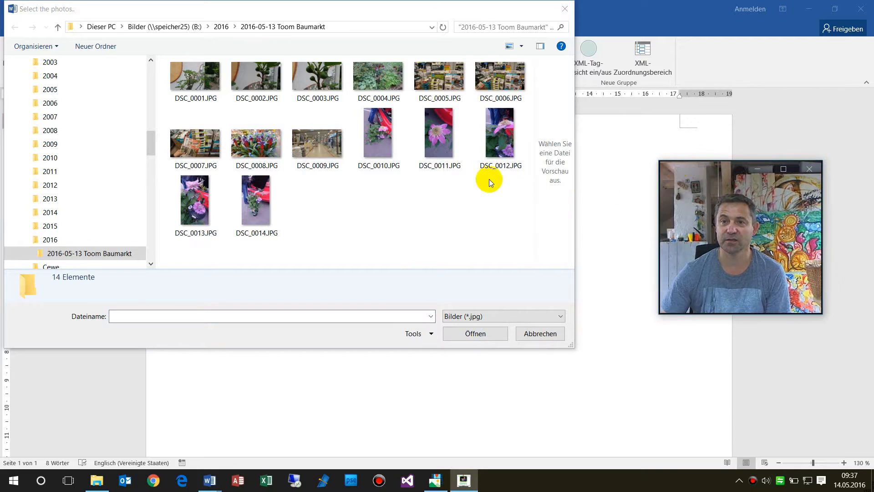
left_click(194, 76)
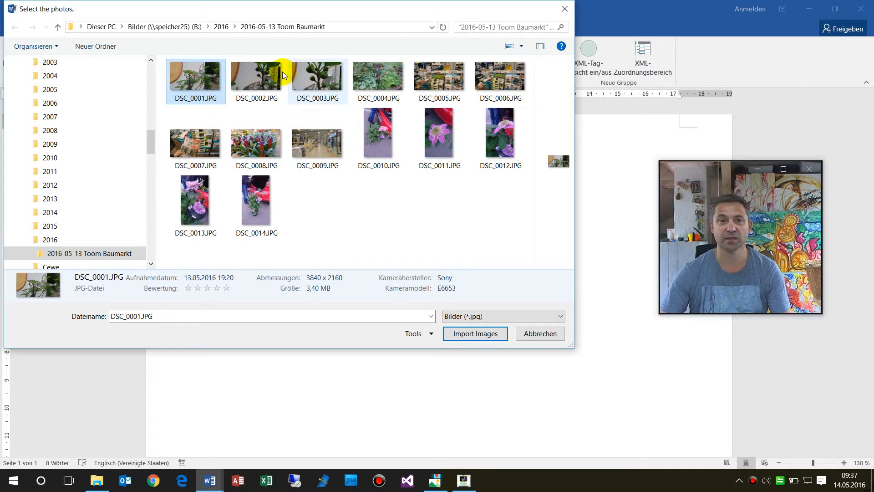
left_click(255, 77)
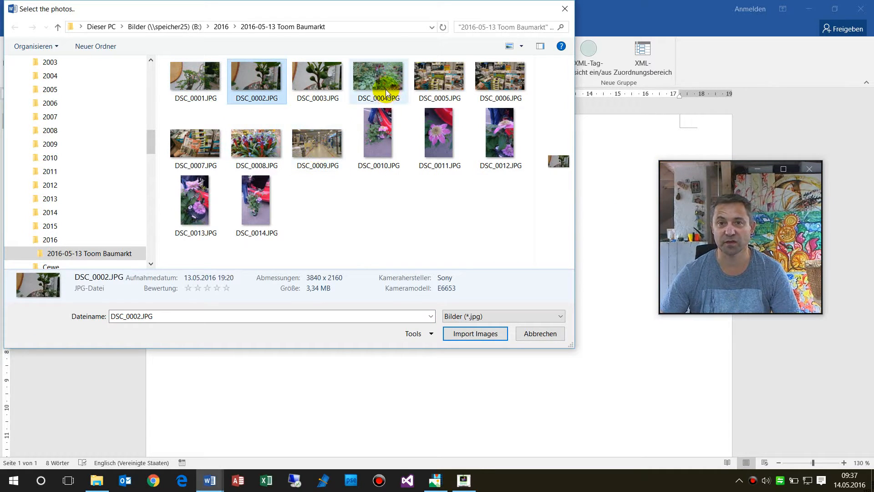
mouse_move(317, 147)
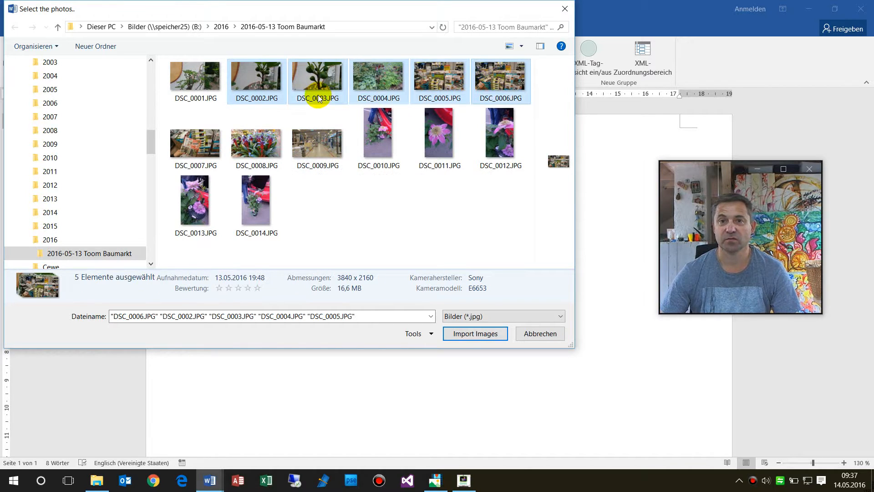
mouse_move(475, 334)
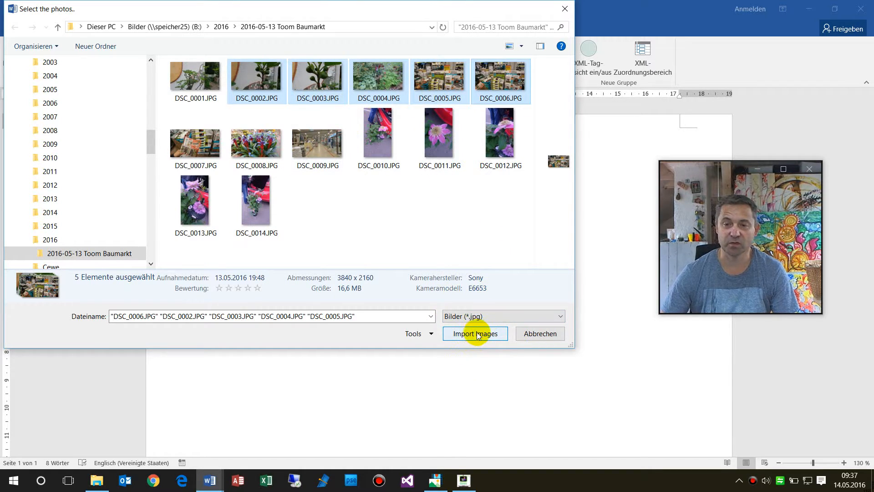
left_click(474, 333)
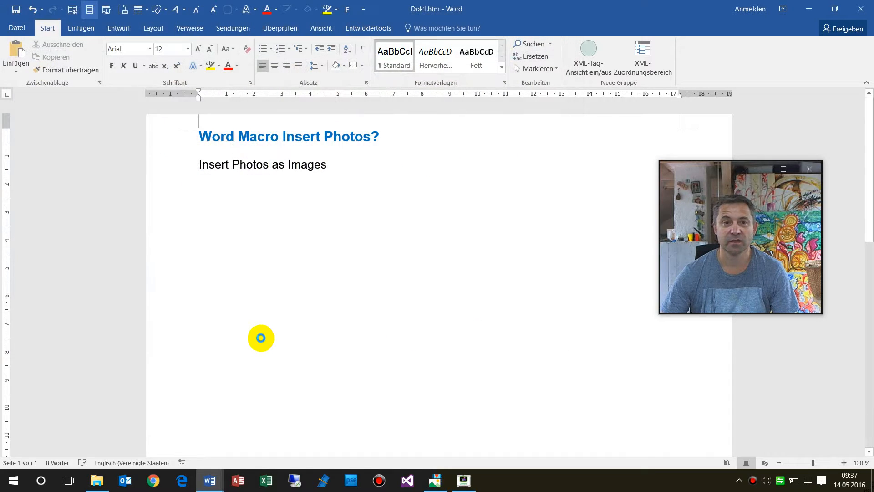
scroll("down", 3)
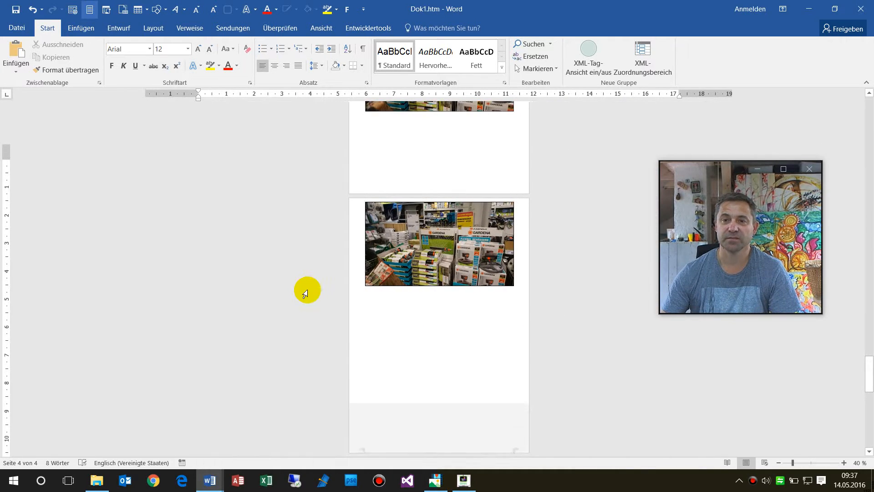
scroll("down", 3)
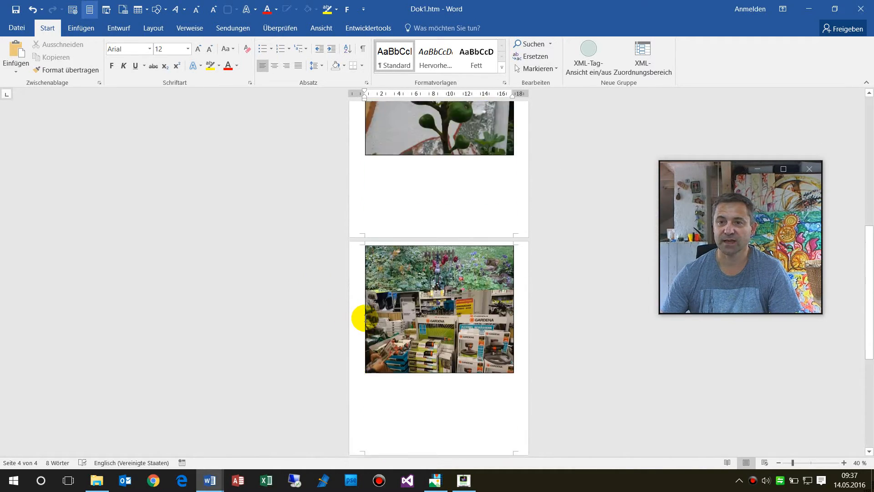
scroll("up", 3)
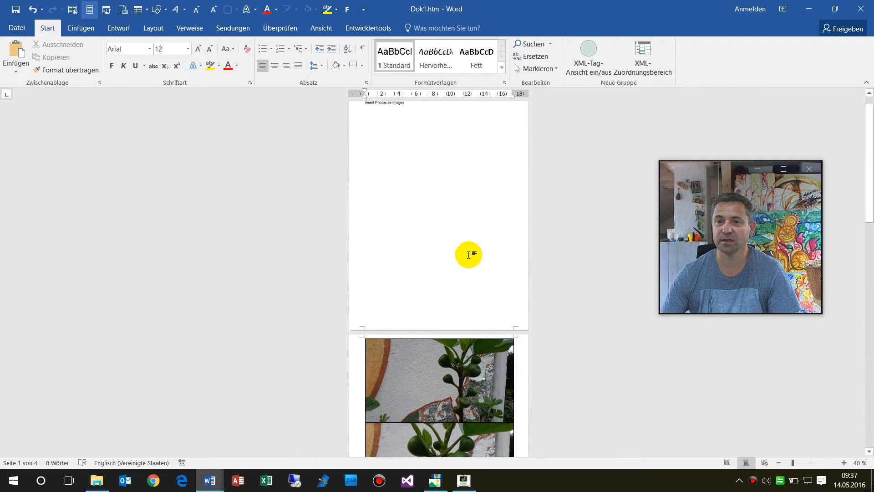
scroll("down", 3)
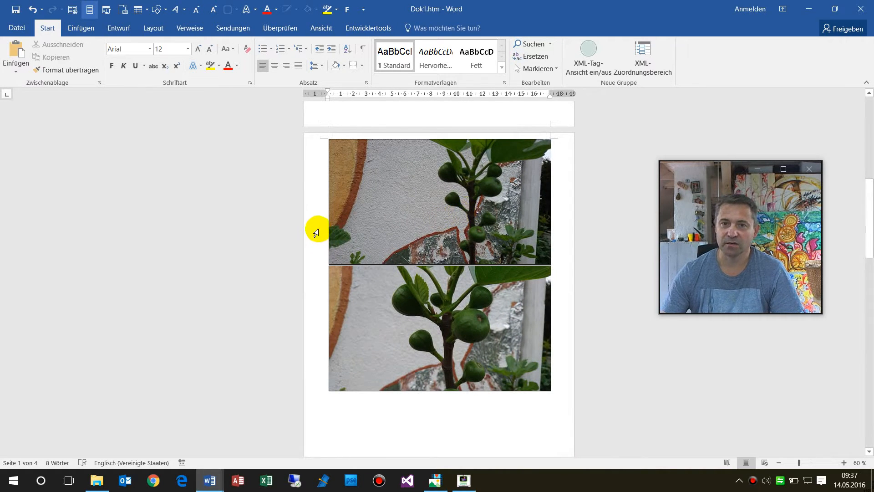
mouse_move(503, 280)
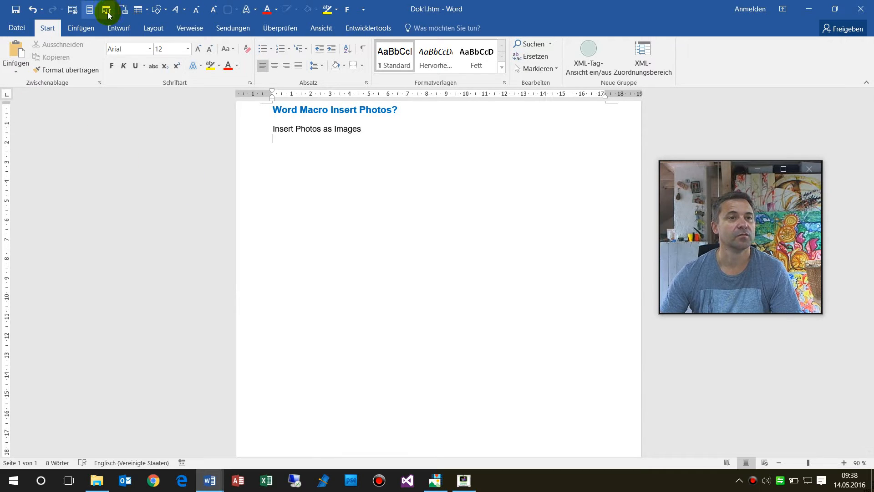
- Run the photo-insertion macro again and browse to the 2016 München Ruderregatta folder
left_click(106, 9)
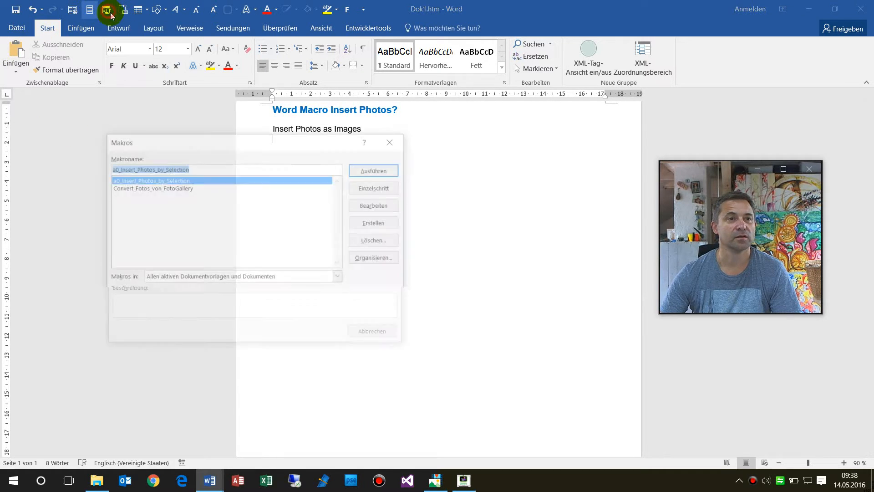
left_click(374, 170)
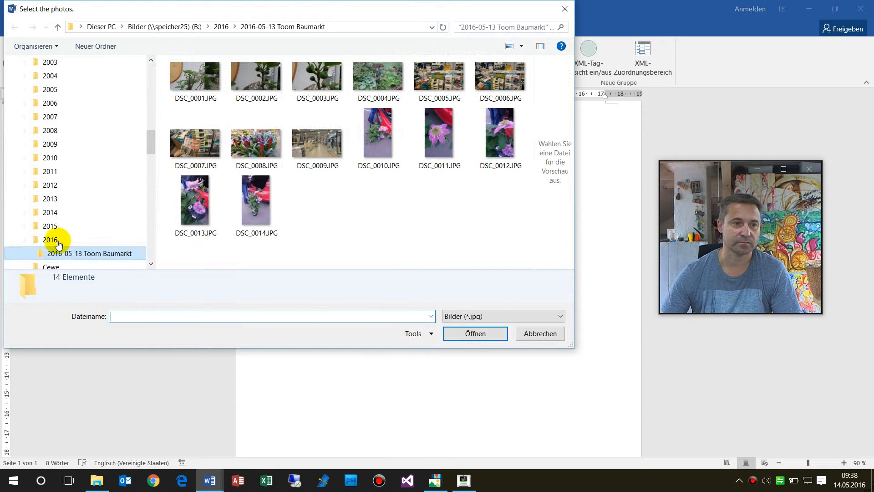
left_click(49, 239)
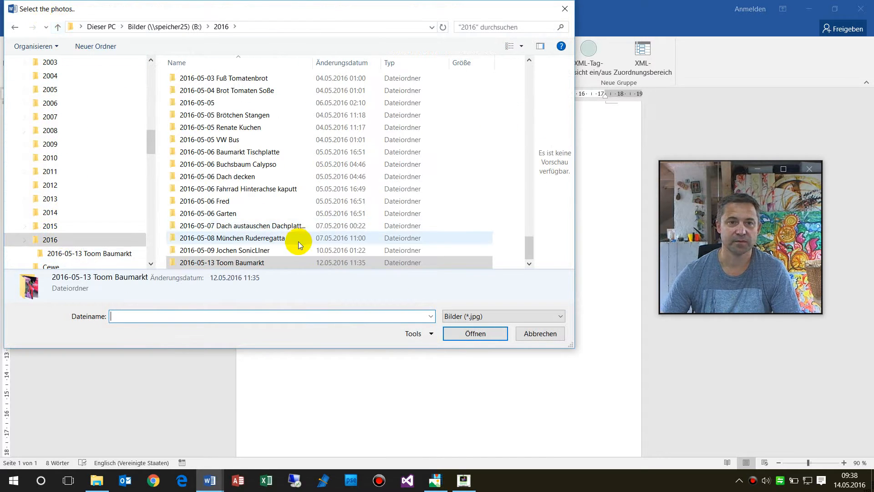
mouse_move(240, 249)
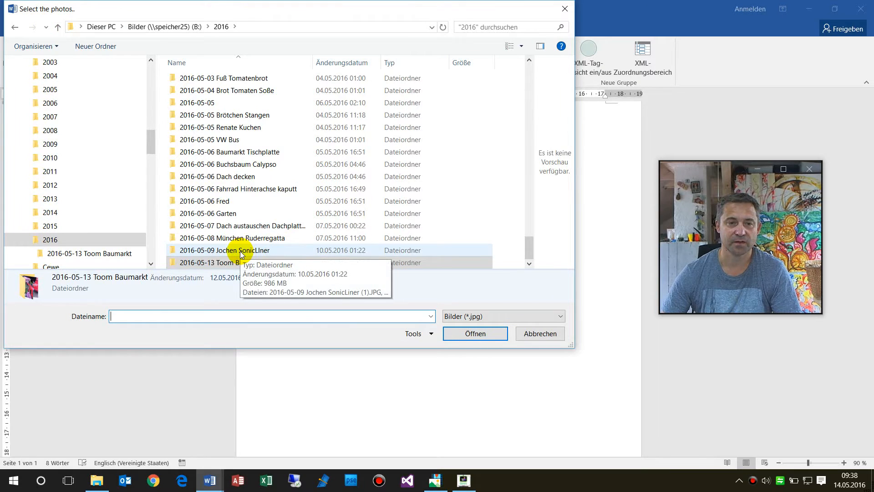
left_click(242, 237)
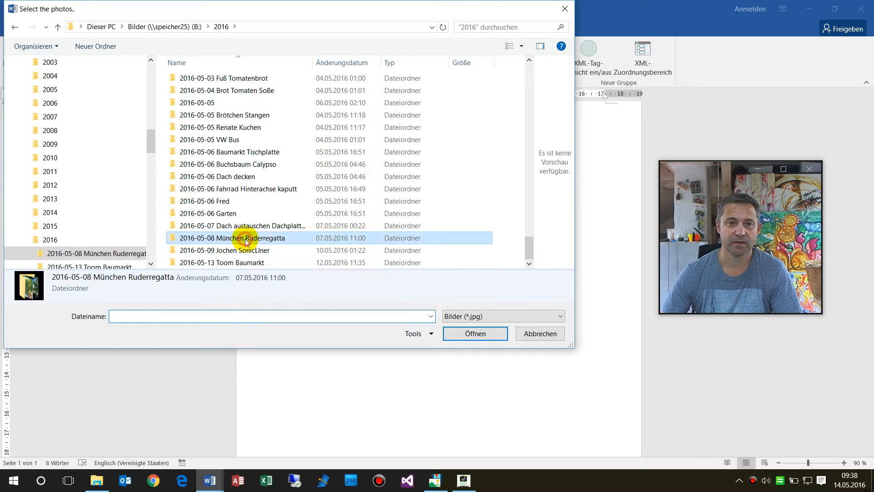
double_click(237, 238)
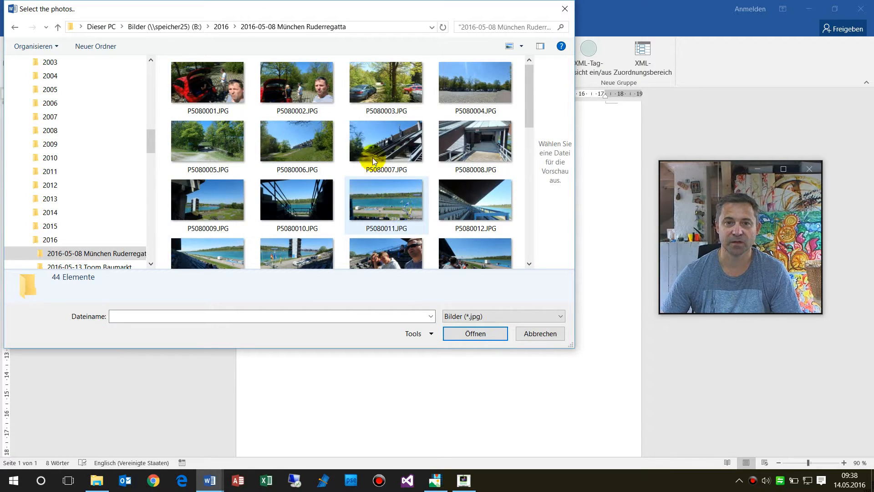
- Select photos P5080007 through P5080012 and import them into the document
left_click(386, 140)
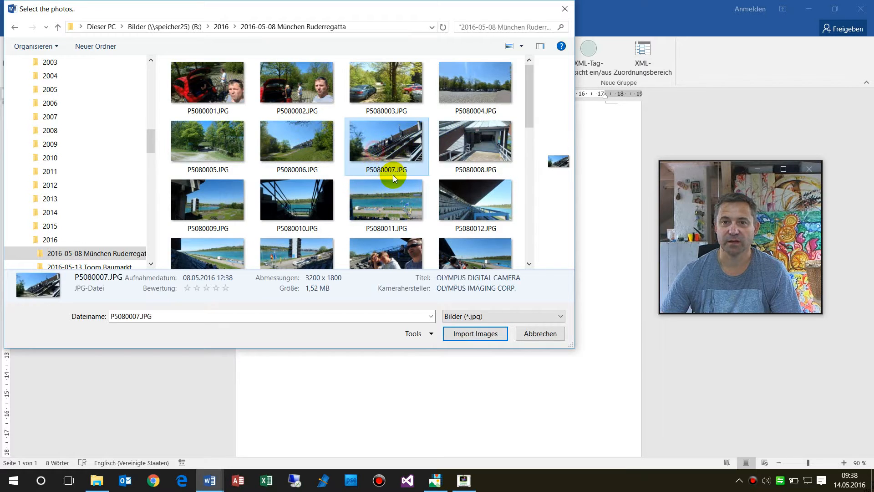
scroll("down", 3)
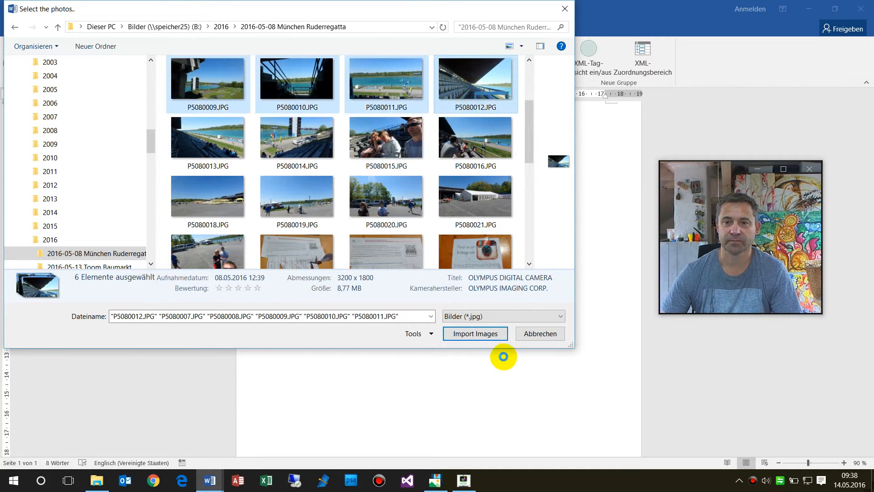
left_click(475, 333)
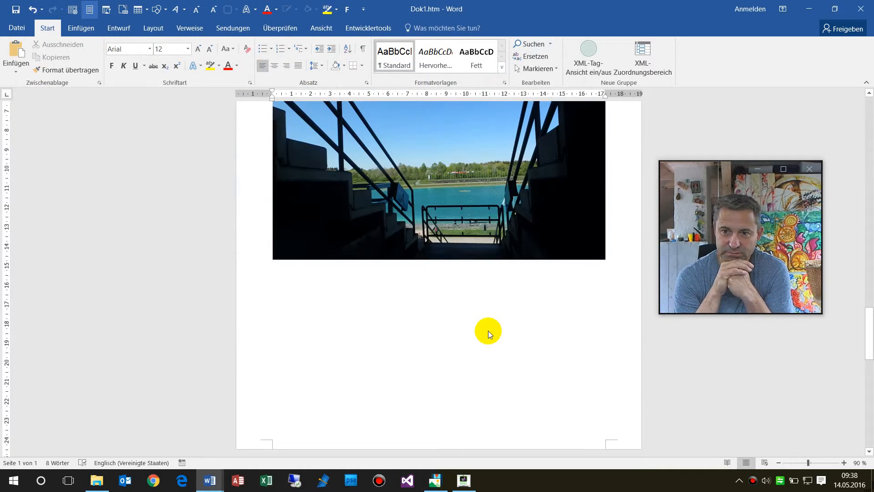
scroll("down", 3)
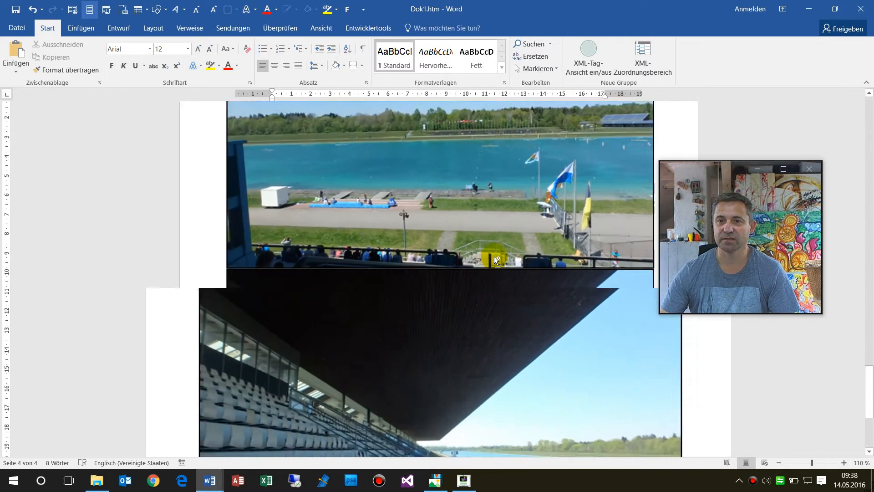
left_click(776, 463)
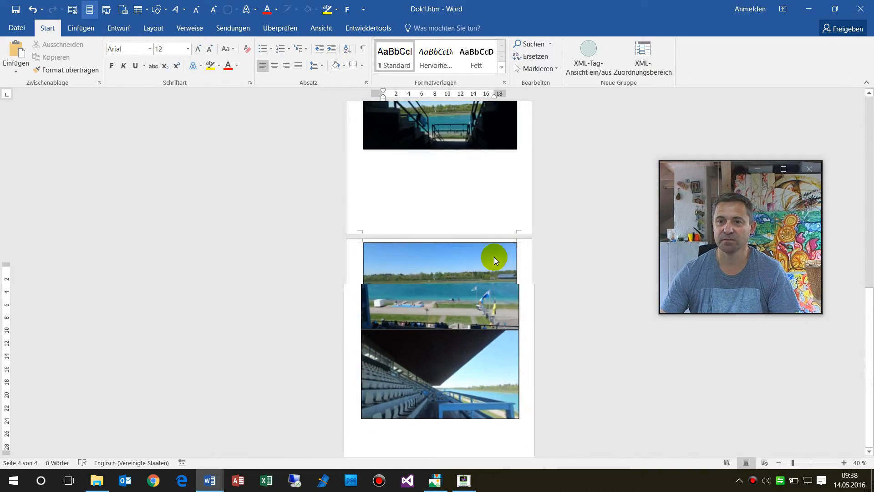
scroll("down", 3)
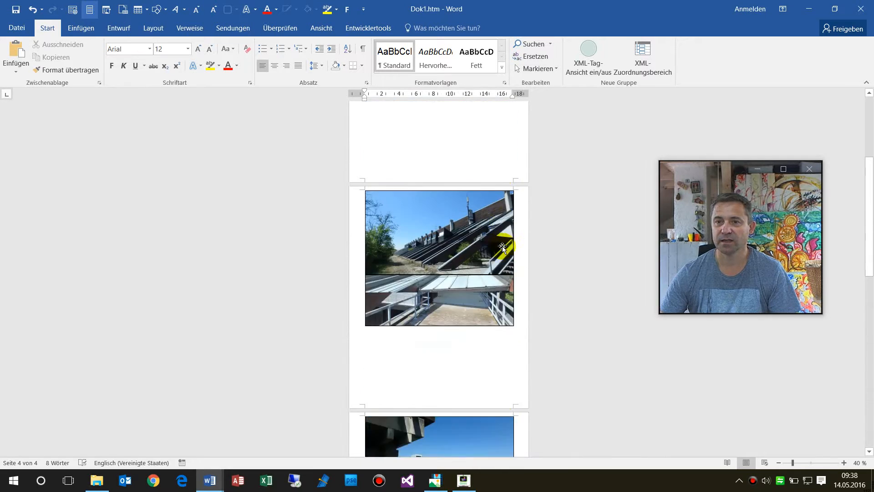
scroll("up", 3)
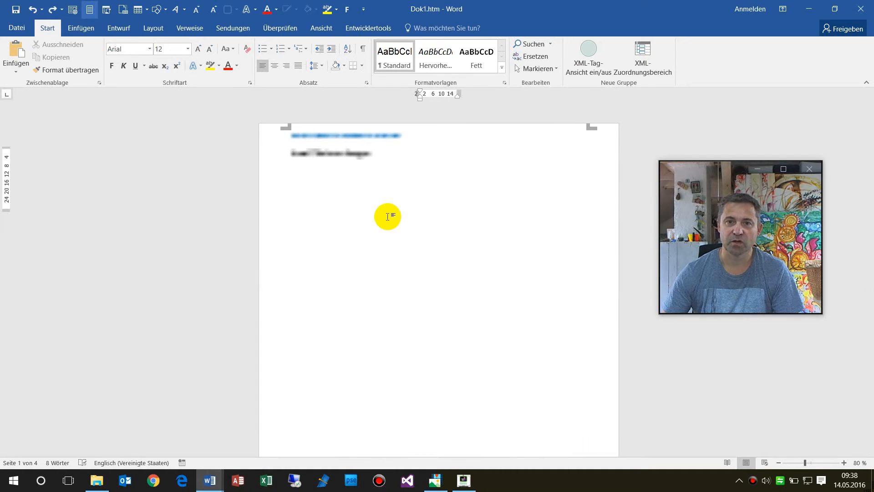
- Scroll through the imported photos stacked at page width beneath the heading
scroll("down", 3)
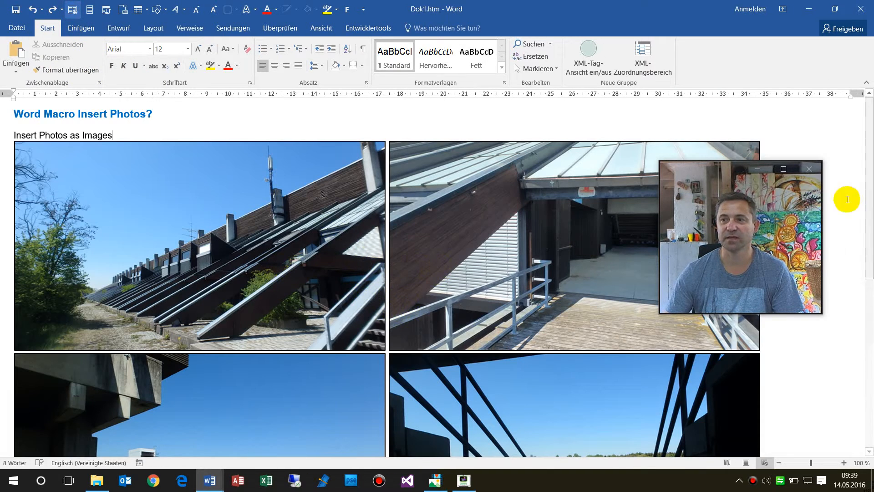
mouse_move(396, 338)
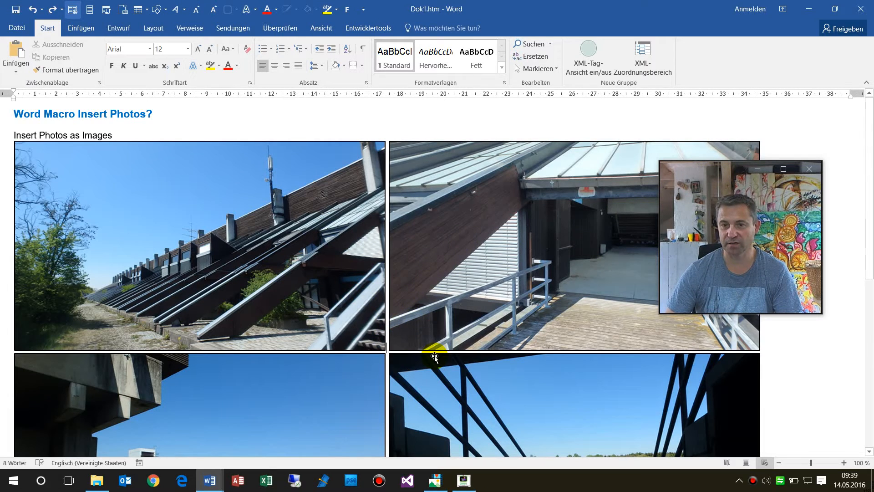
scroll("down", 3)
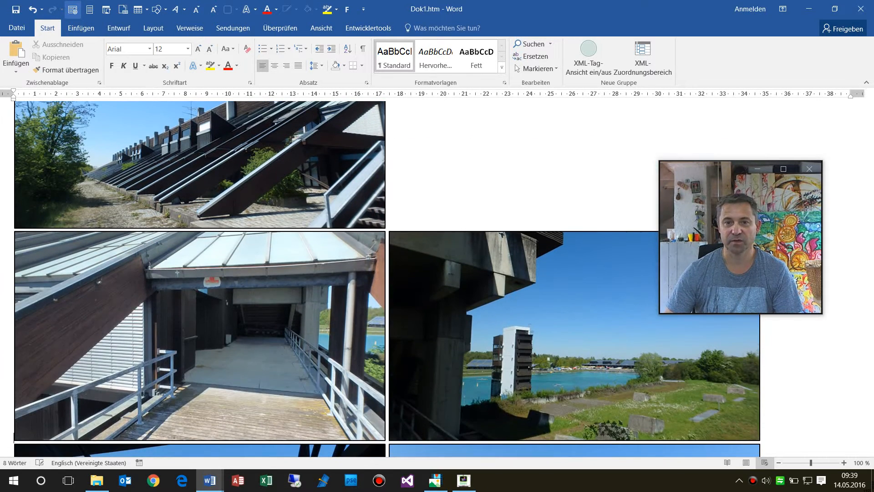
scroll("down", 3)
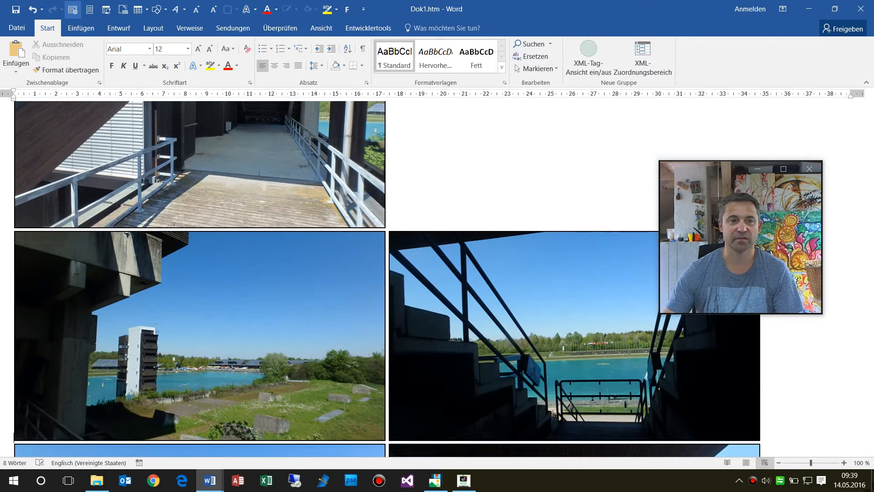
scroll("up", 3)
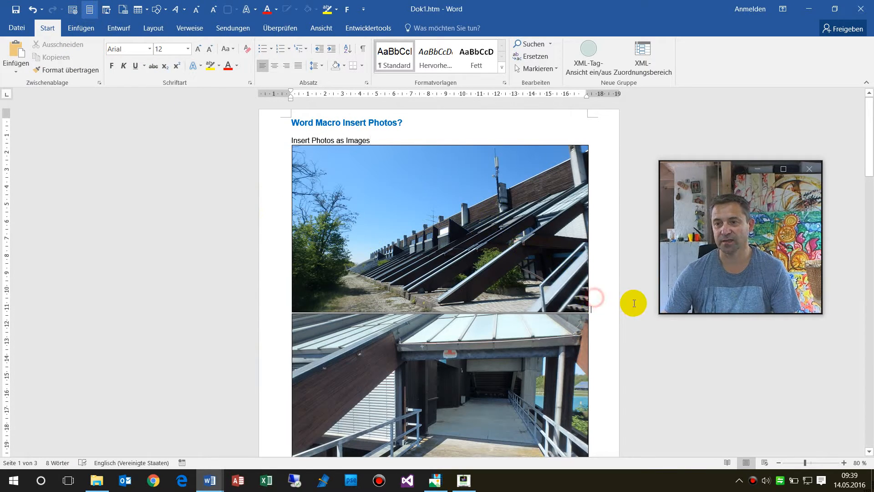
- Insert a paragraph break after the first photo so a small gap separates it from the second
scroll("down", 3)
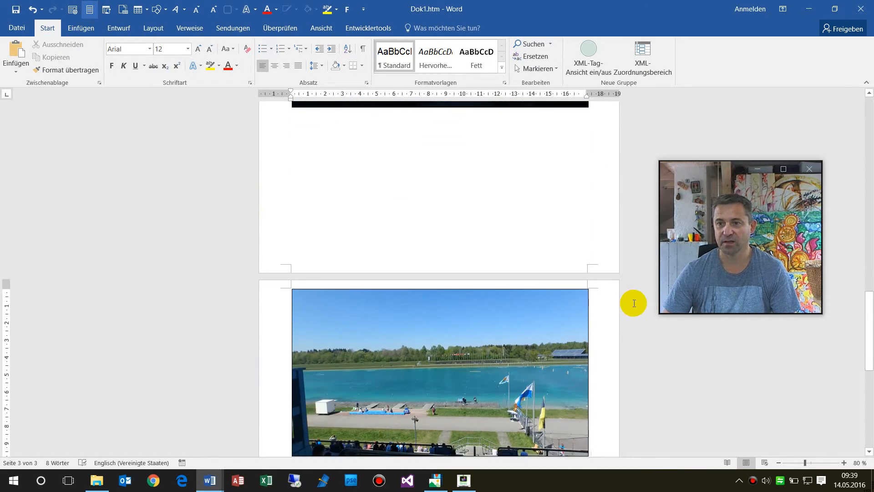
scroll("up", 3)
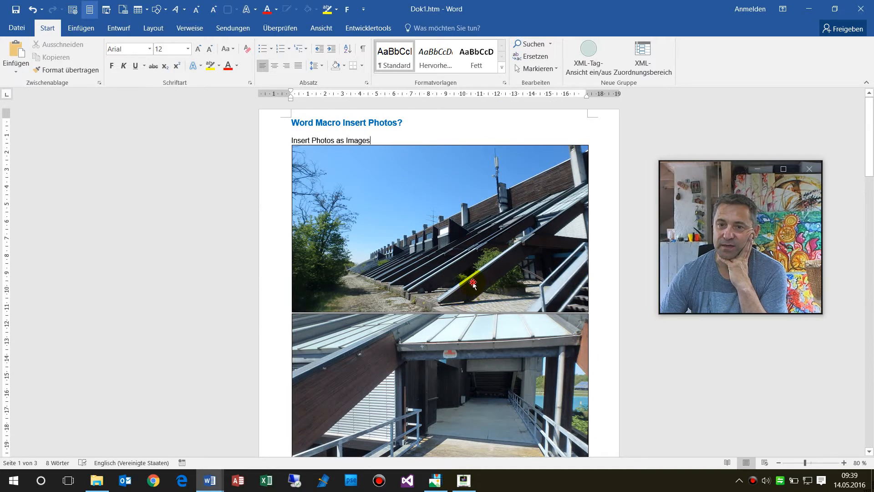
left_click(473, 284)
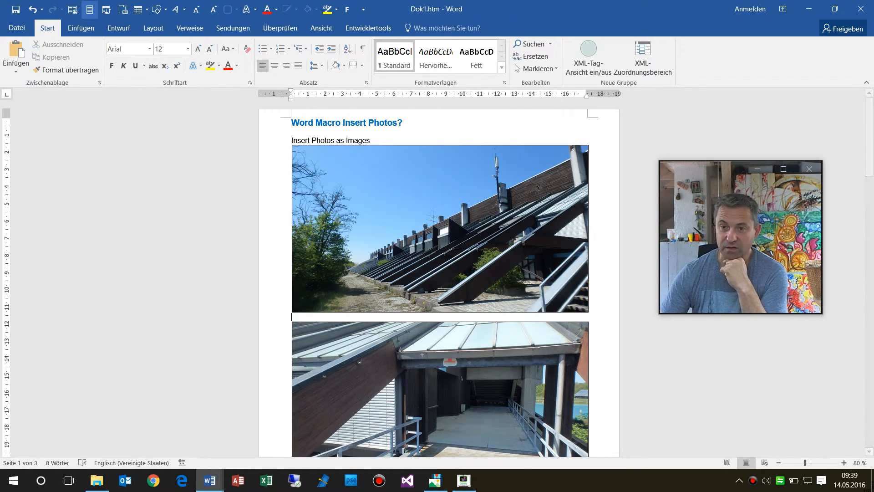
scroll("down", 3)
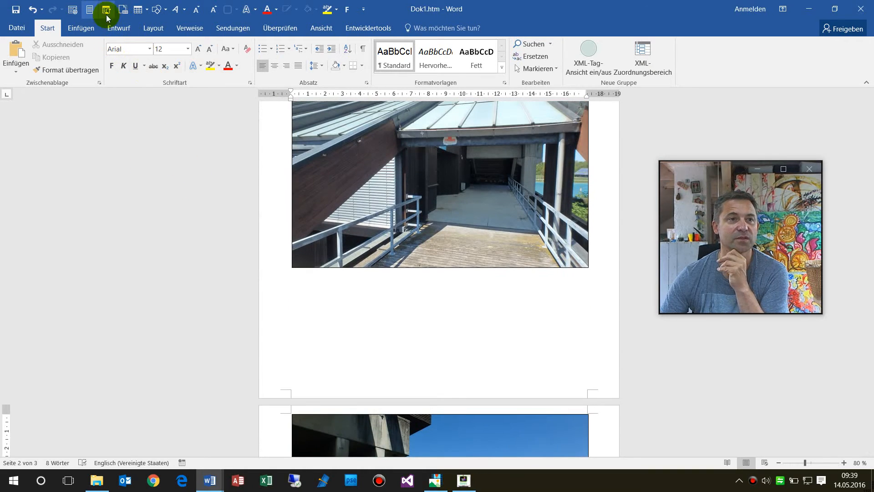
- Edit the a0_Insert_Photos_by_Selection macro from the Entwicklertools Makros list in the Visual Basic editor
left_click(106, 9)
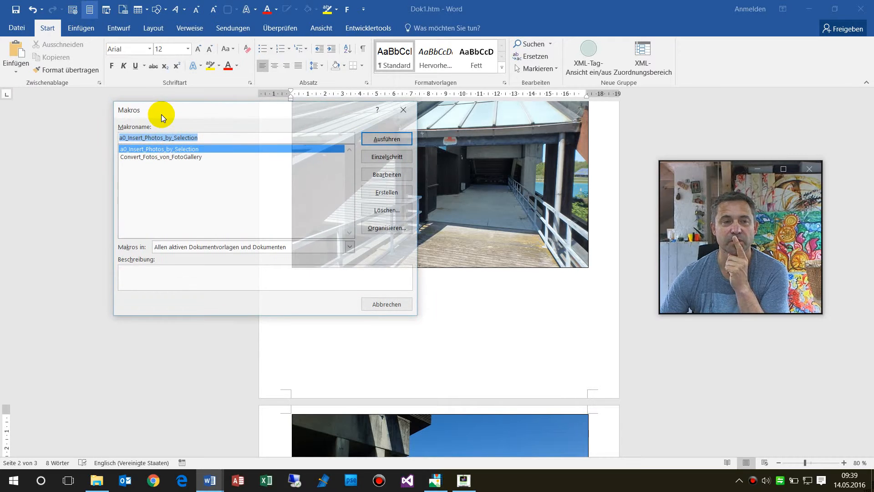
left_click(386, 138)
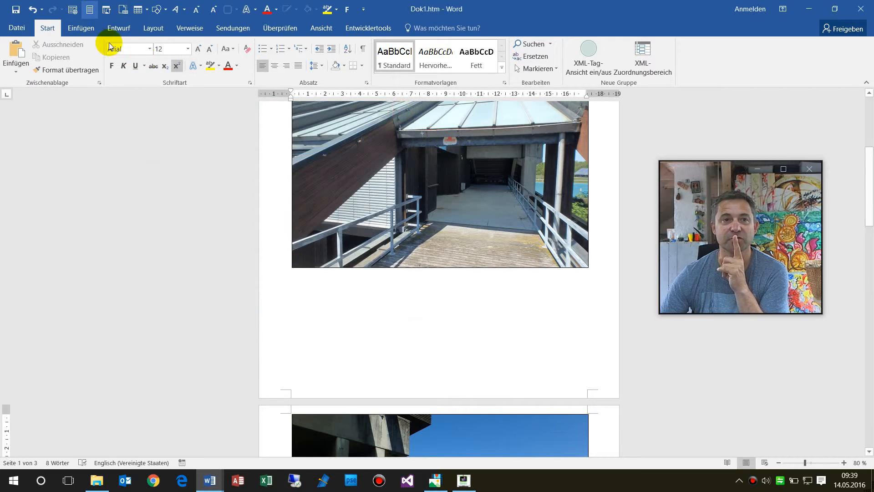
mouse_move(367, 29)
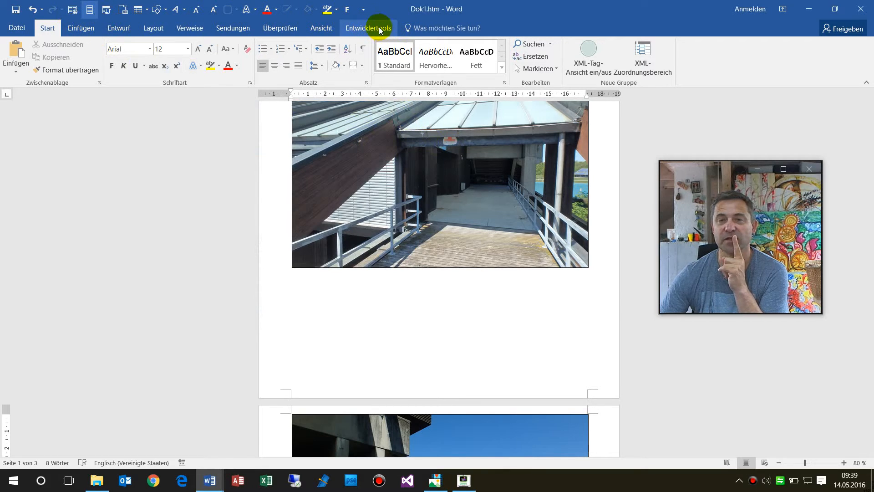
left_click(367, 28)
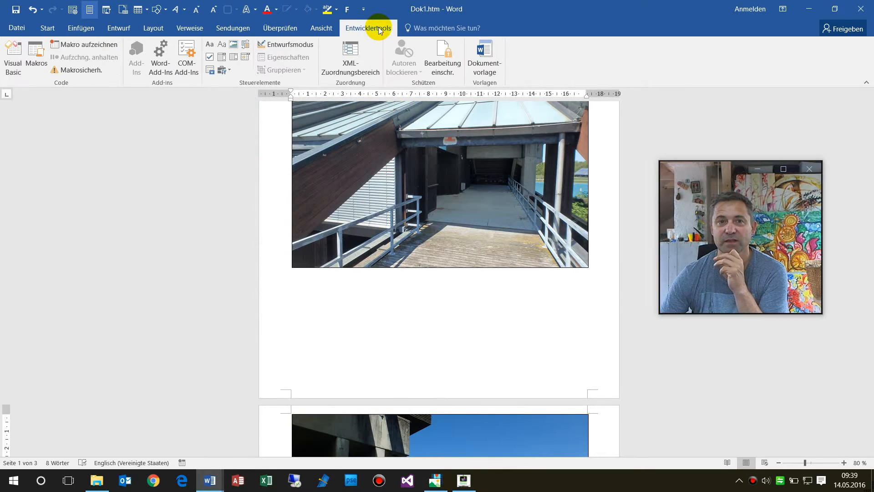
mouse_move(12, 56)
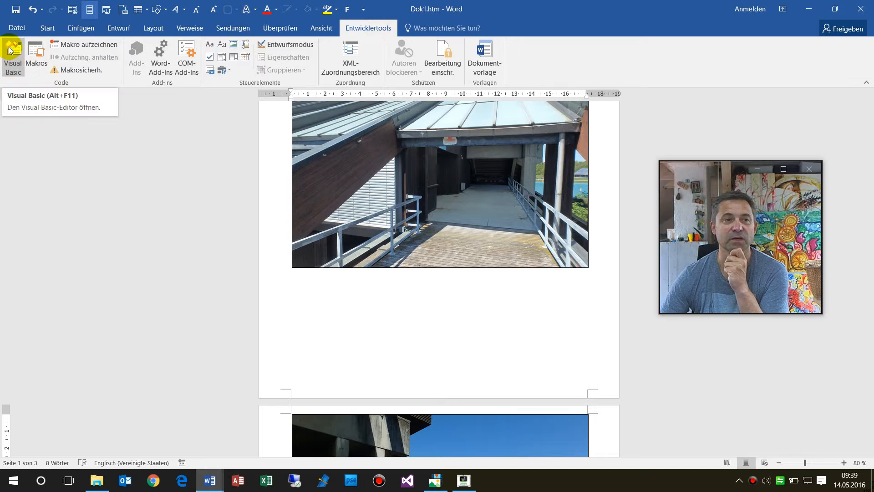
mouse_move(35, 56)
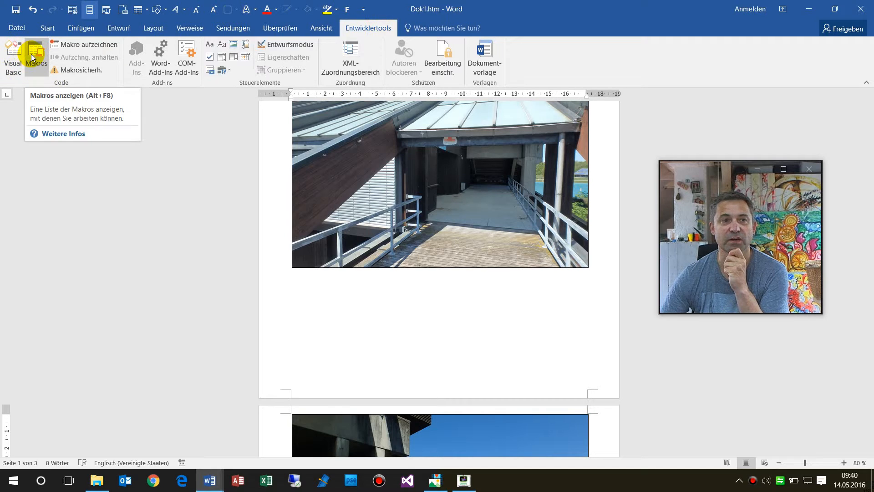
left_click(36, 54)
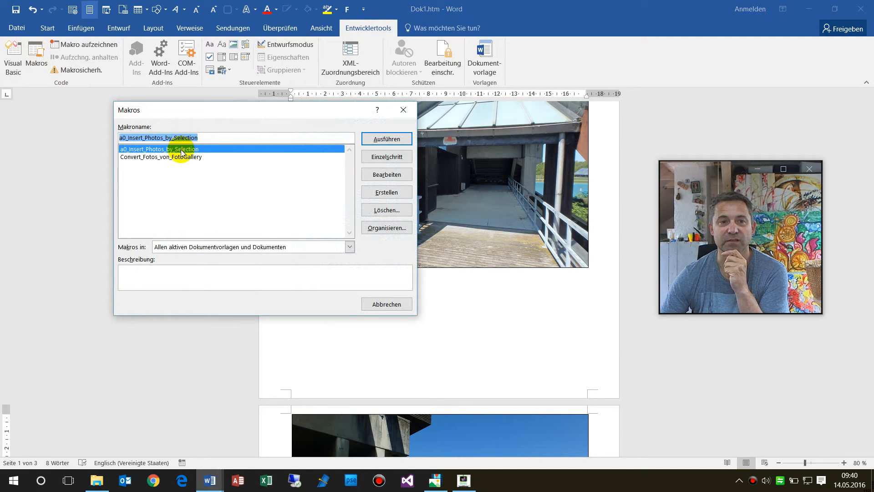
mouse_move(386, 174)
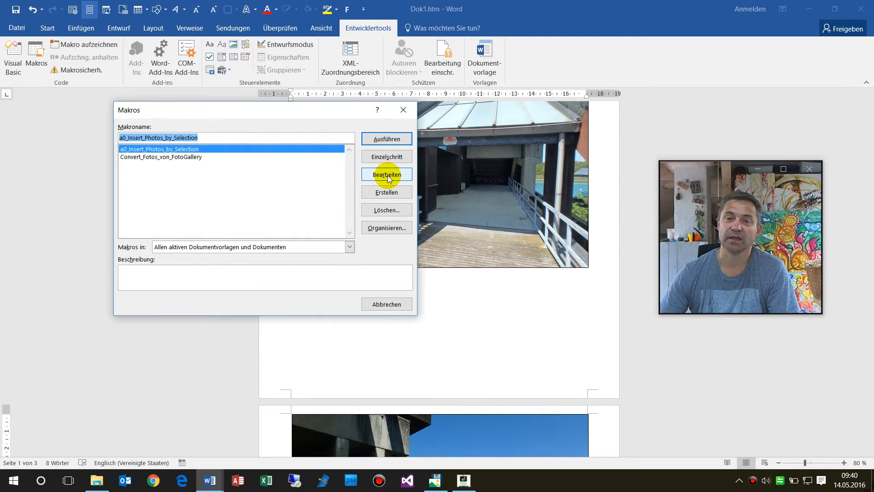
left_click(386, 175)
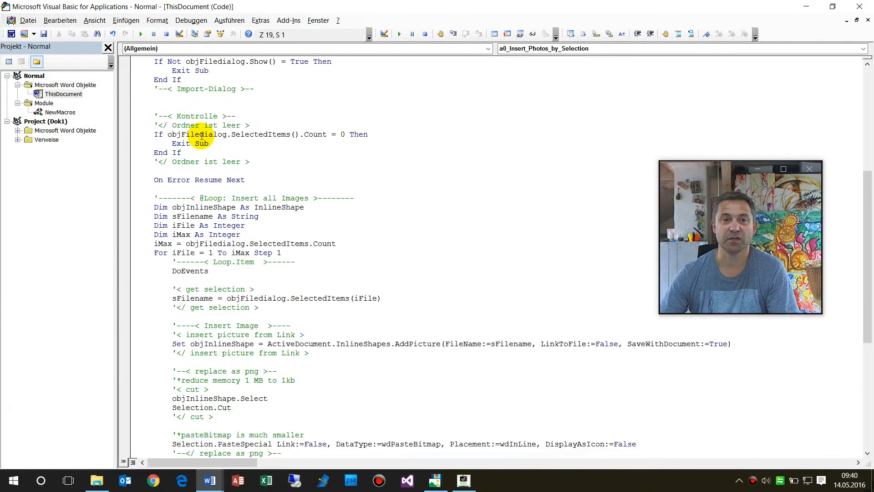
scroll("up", 3)
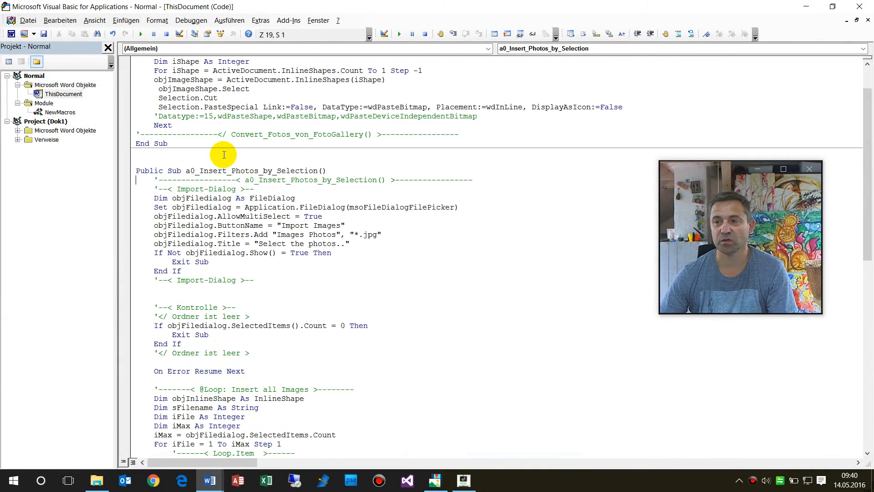
scroll("down", 3)
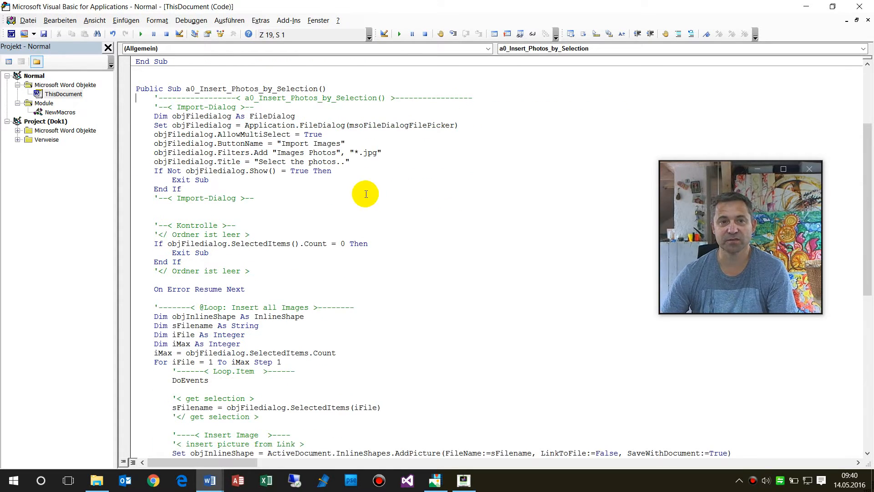
mouse_move(157, 99)
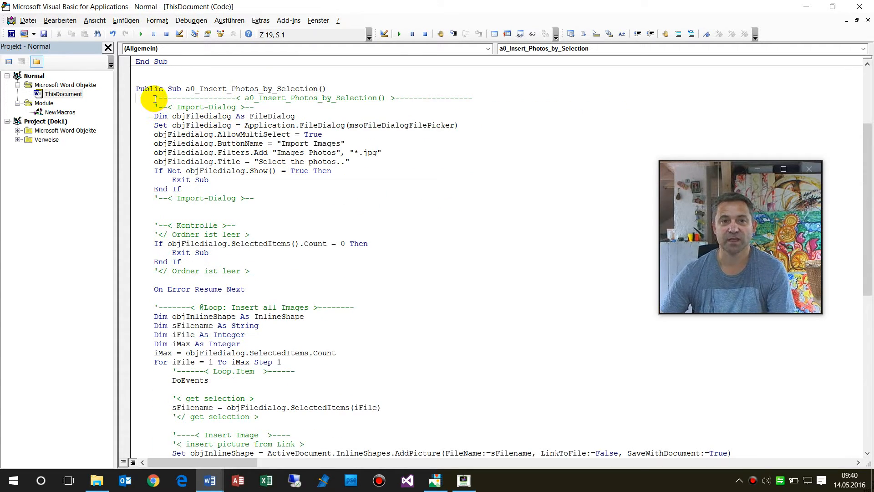
scroll("down", 3)
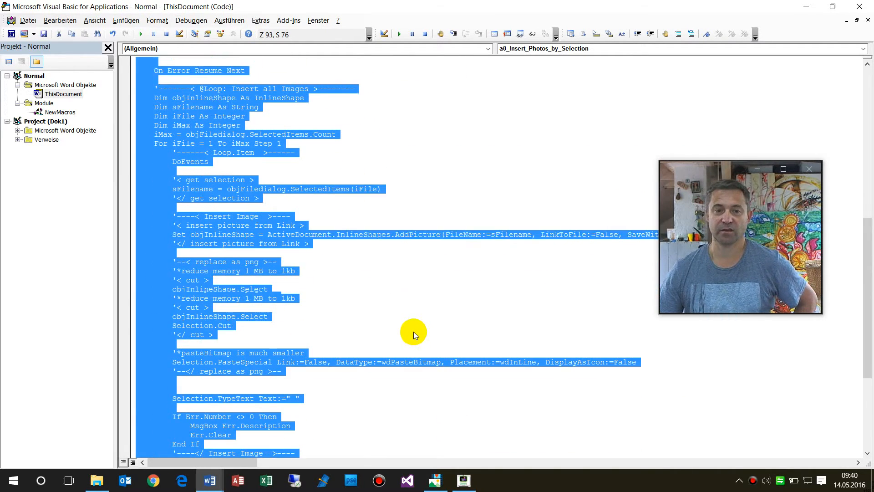
scroll("down", 3)
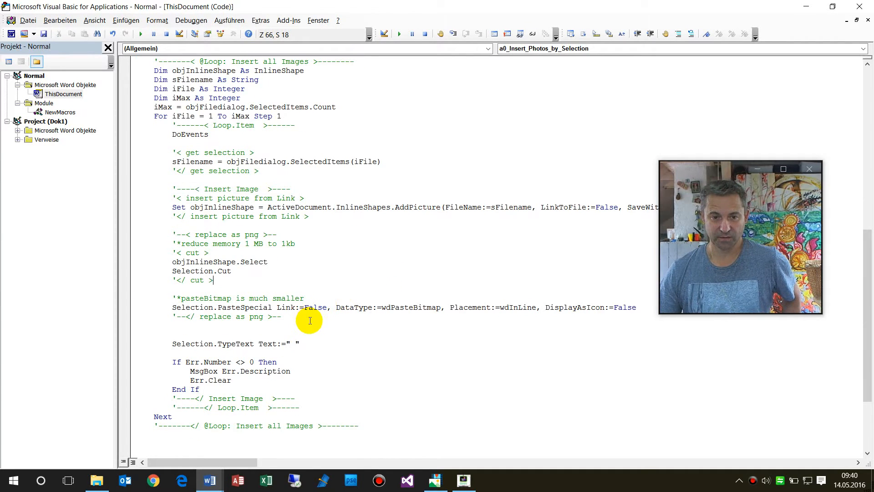
mouse_move(341, 467)
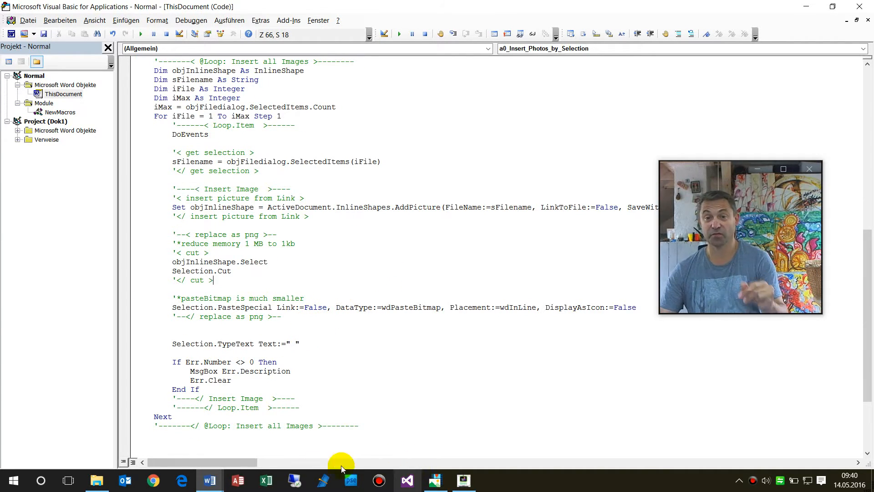
mouse_move(210, 480)
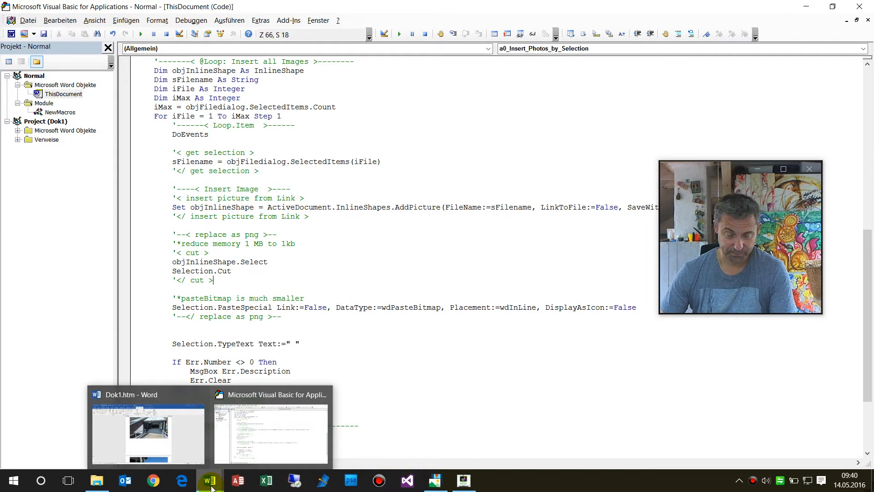
- Save the photo document as web page Dok1 (Webseite *.htm) in C:\_Daten\_temp
left_click(147, 431)
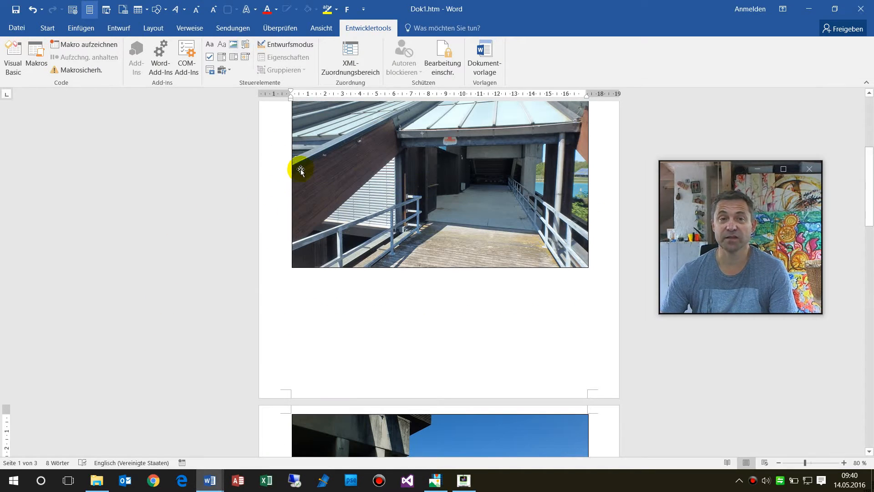
scroll("up", 3)
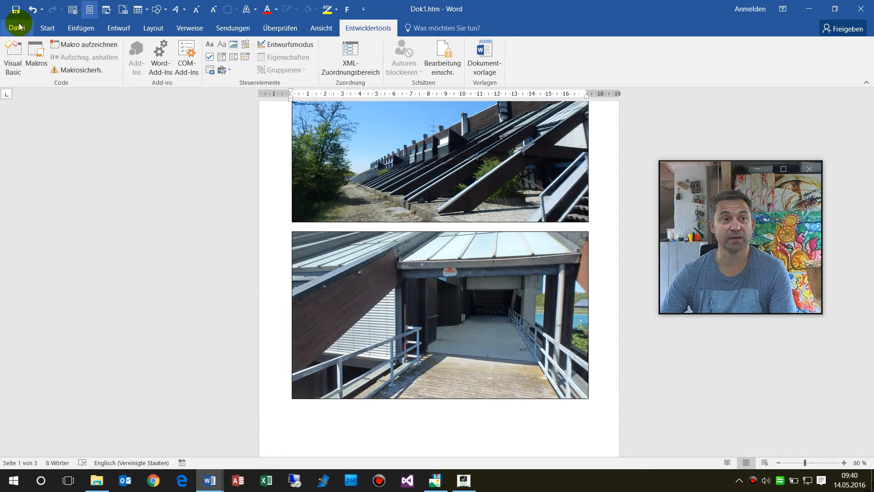
mouse_move(89, 110)
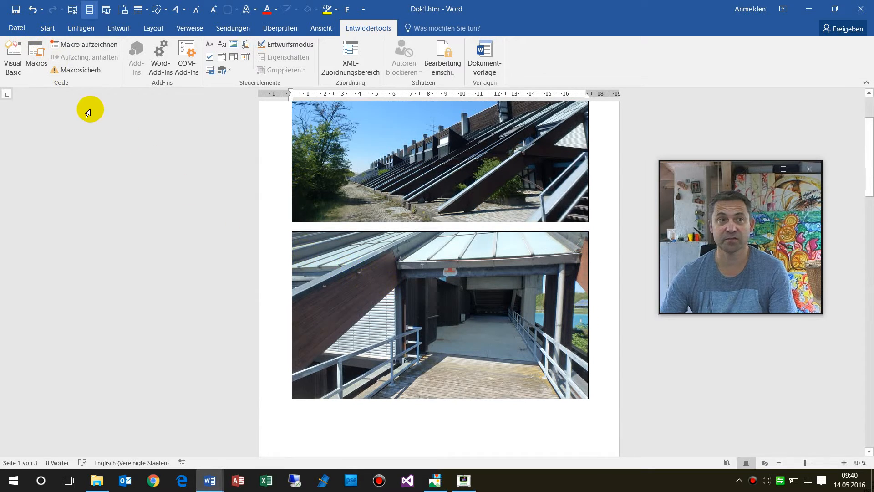
left_click(16, 28)
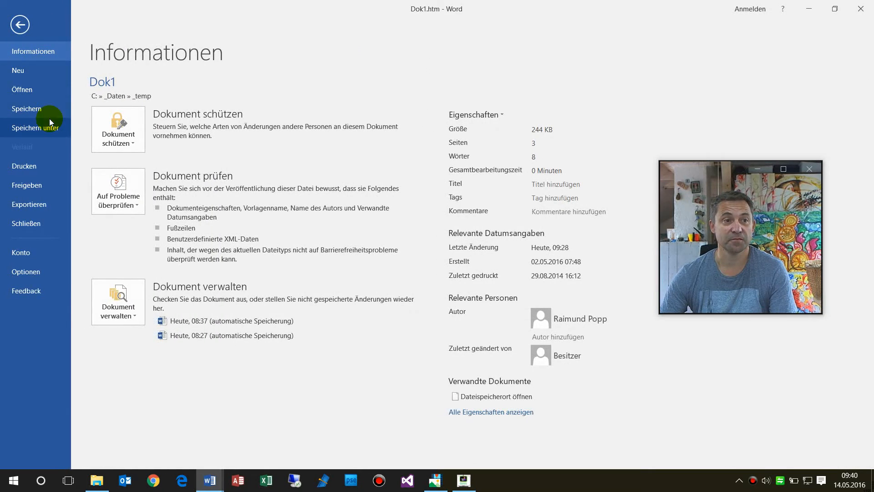
left_click(35, 127)
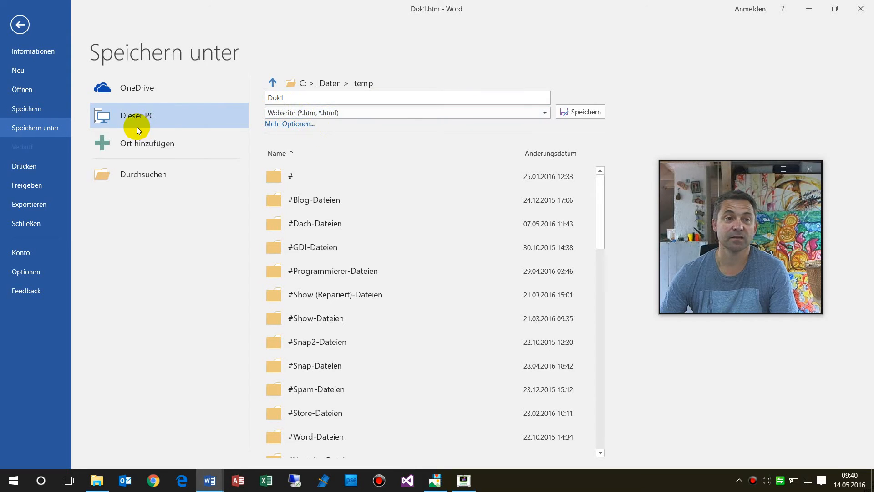
left_click(580, 111)
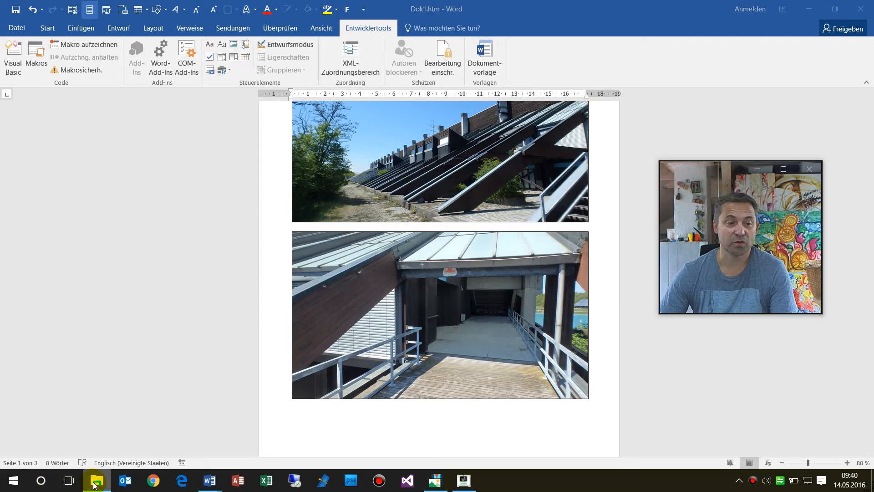
- Navigate Explorer to the _temp folder showing Dok1.htm beside its Dok1-Dateien image folder
right_click(95, 480)
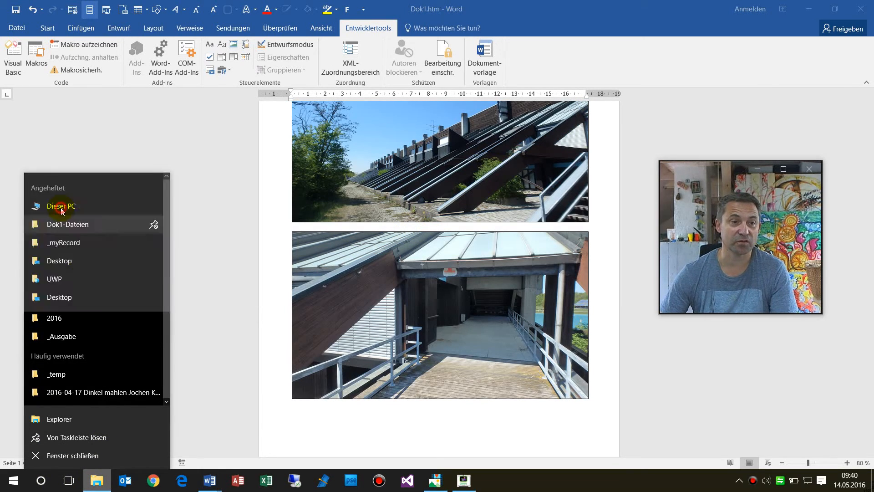
left_click(66, 224)
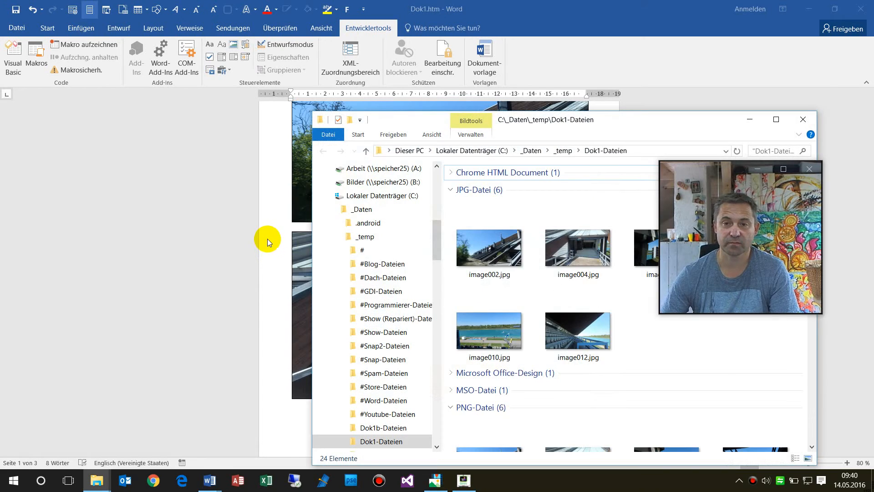
mouse_move(538, 123)
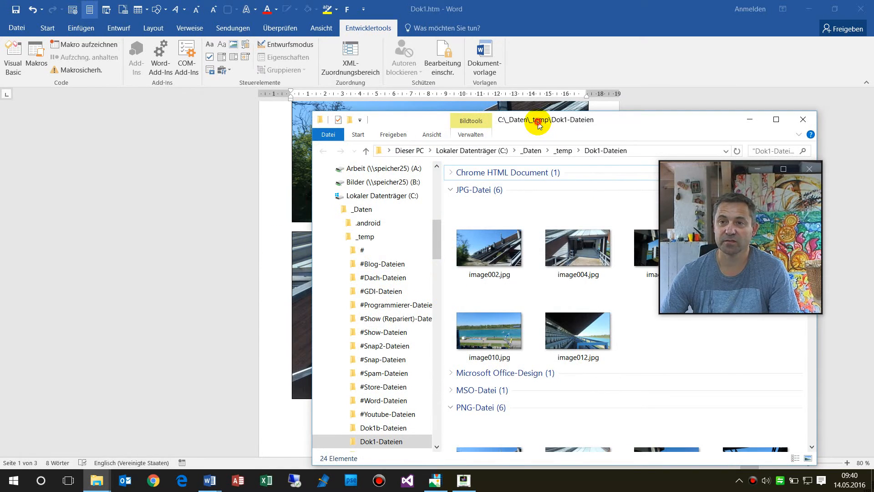
left_click(776, 119)
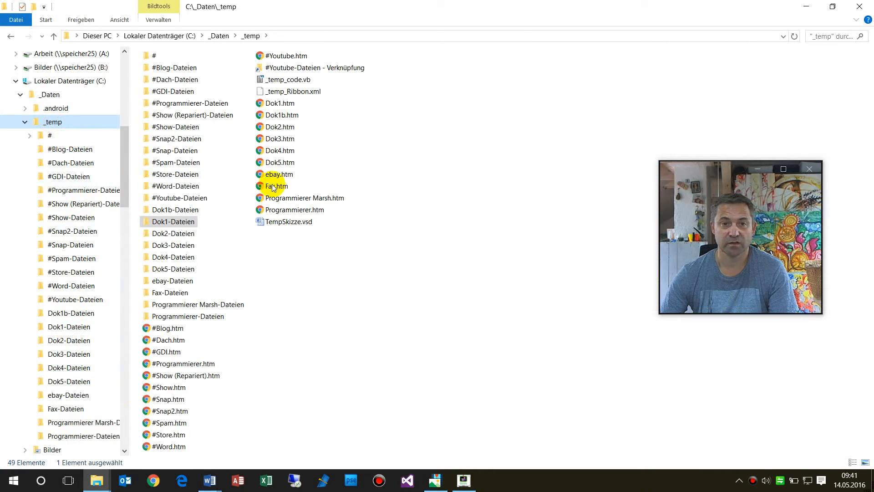
left_click(280, 102)
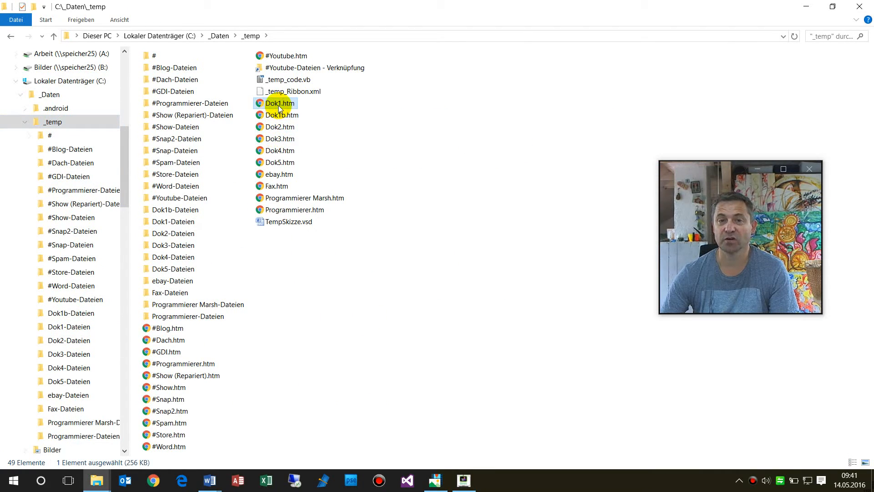
mouse_move(175, 210)
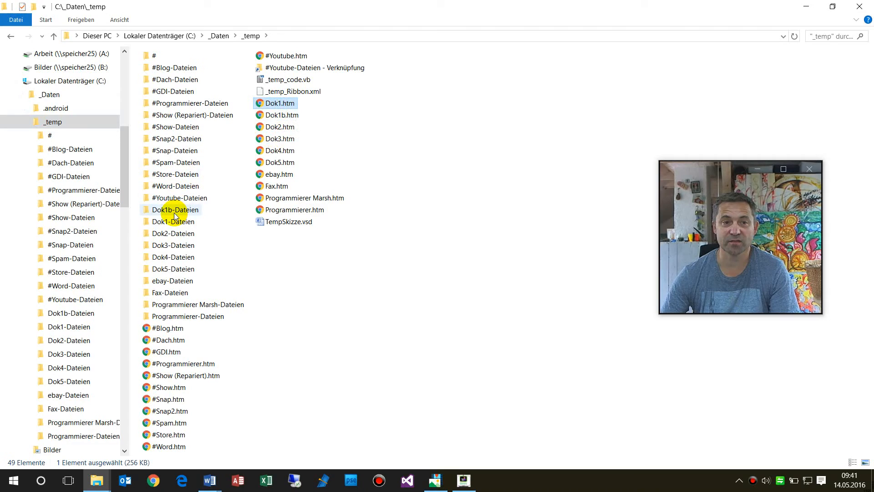
mouse_move(173, 221)
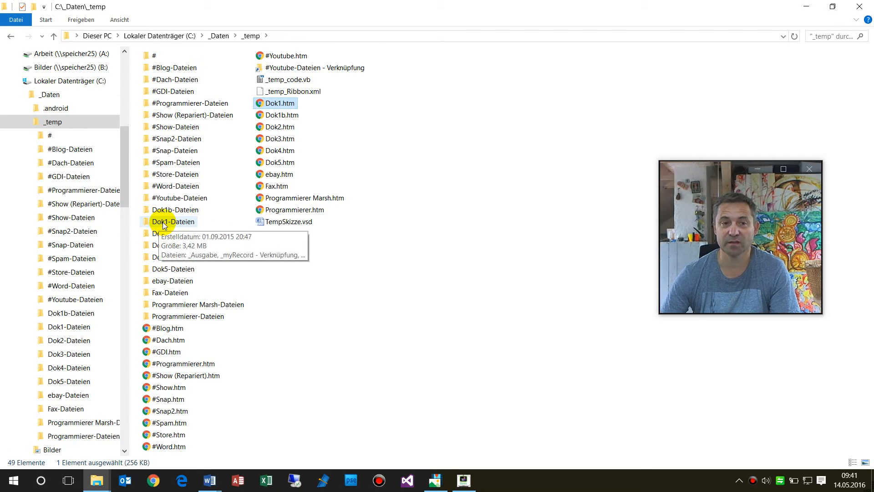
left_click(173, 221)
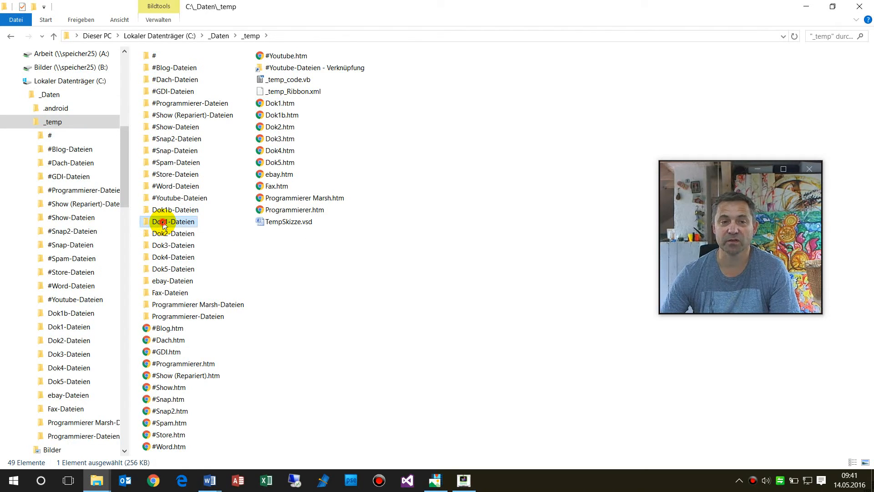
- Inspect Dok1-Dateien, comparing JPG images such as image002.jpg with their PNG copies like image001.png and image011.png
double_click(173, 221)
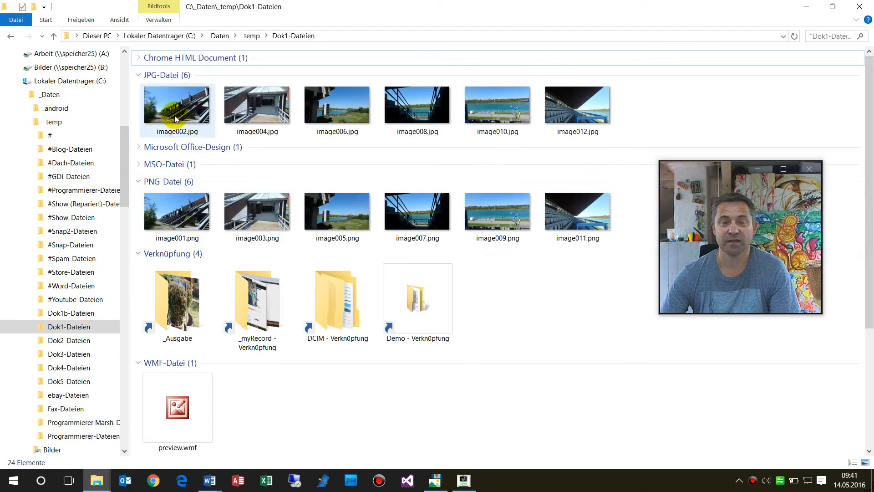
mouse_move(176, 110)
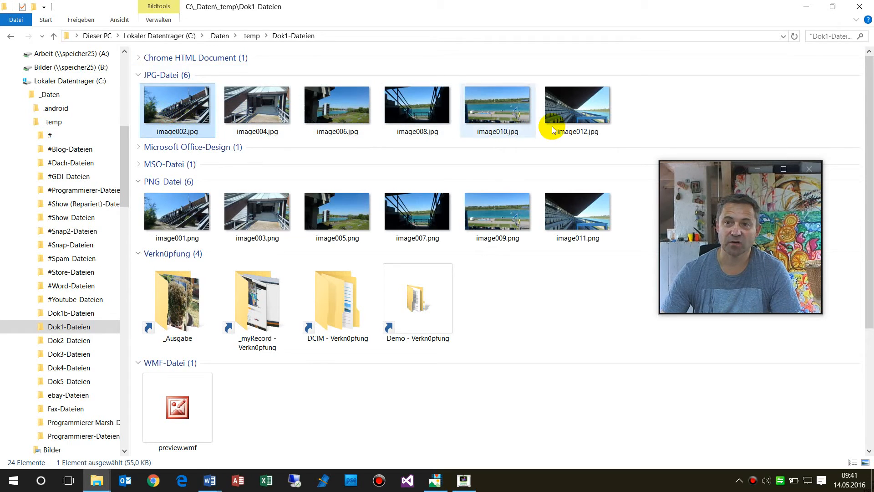
mouse_move(567, 125)
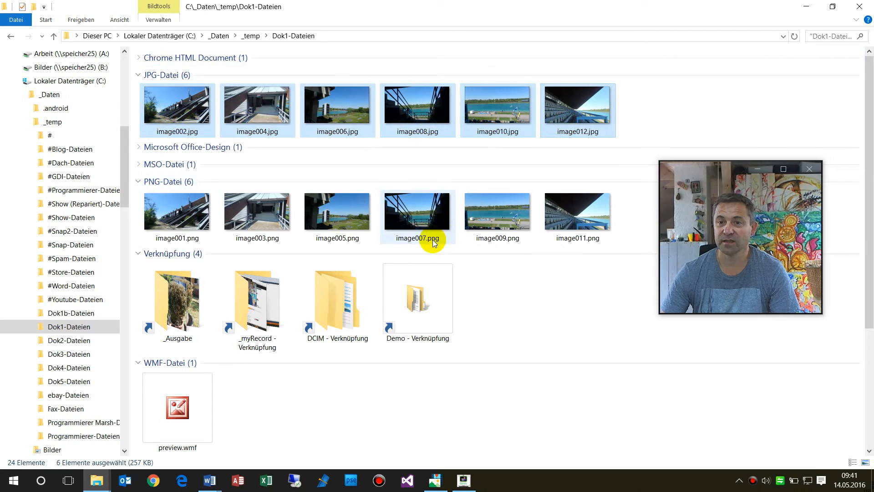
left_click(577, 210)
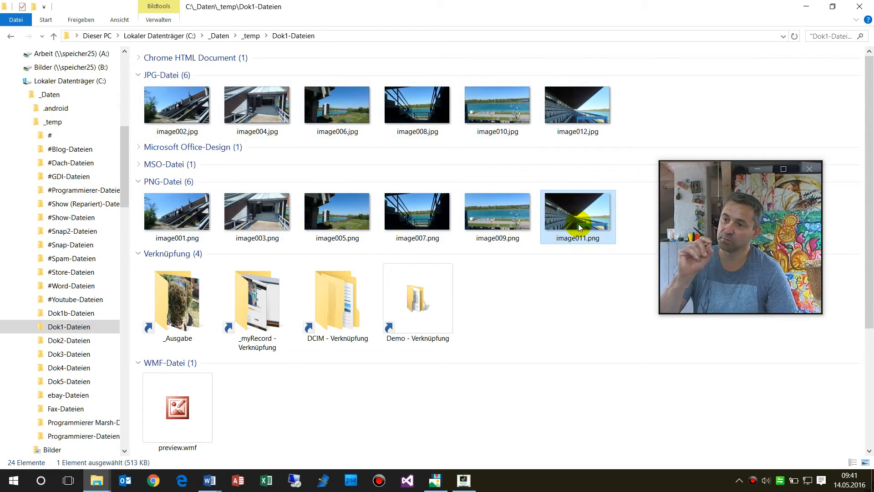
left_click(177, 104)
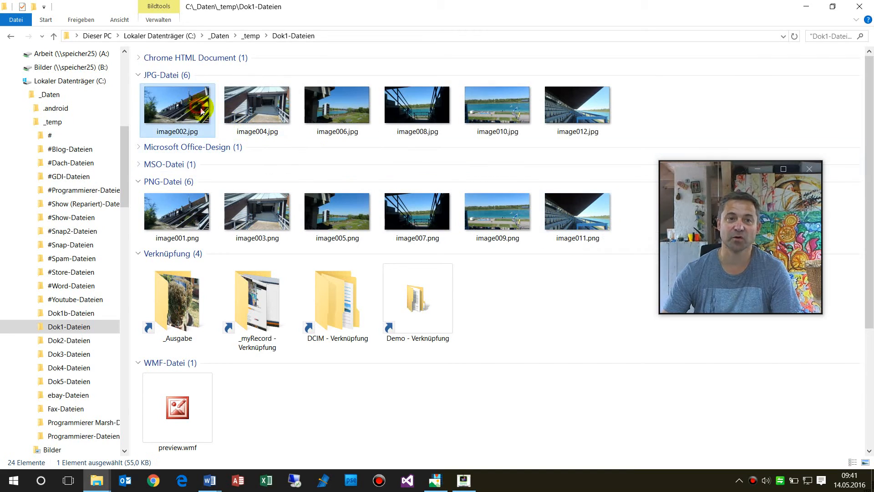
mouse_move(195, 106)
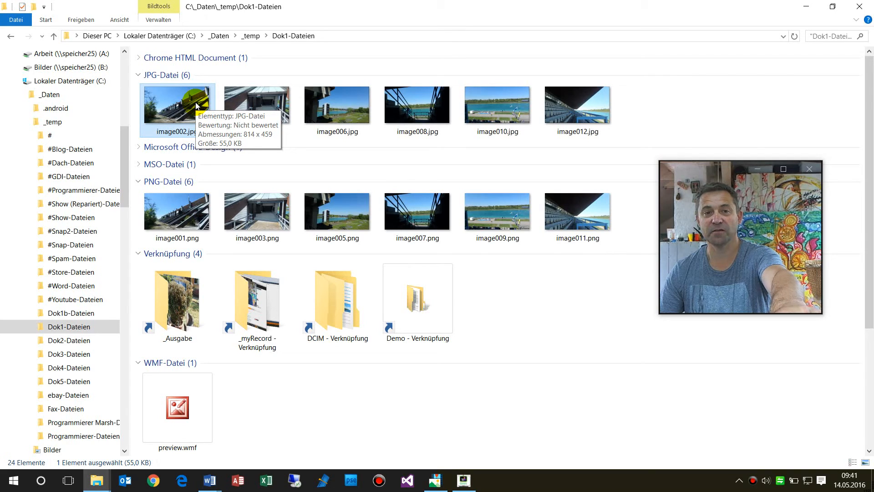
left_click(175, 211)
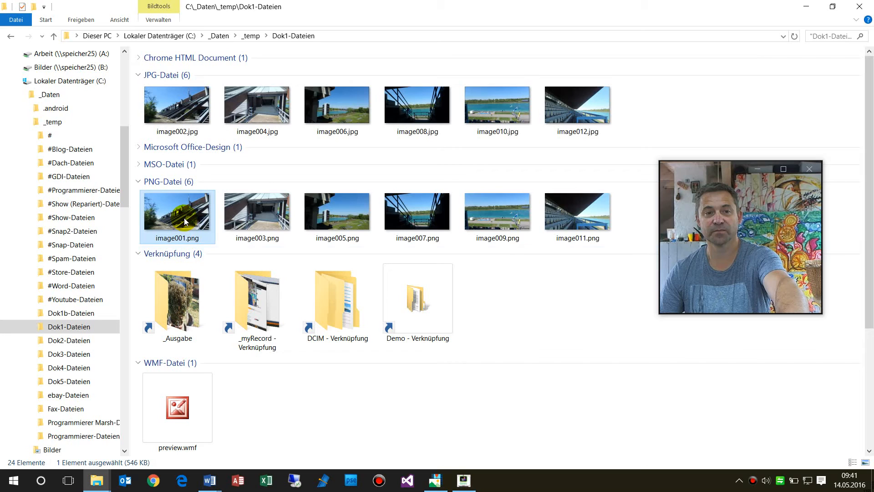
mouse_move(184, 218)
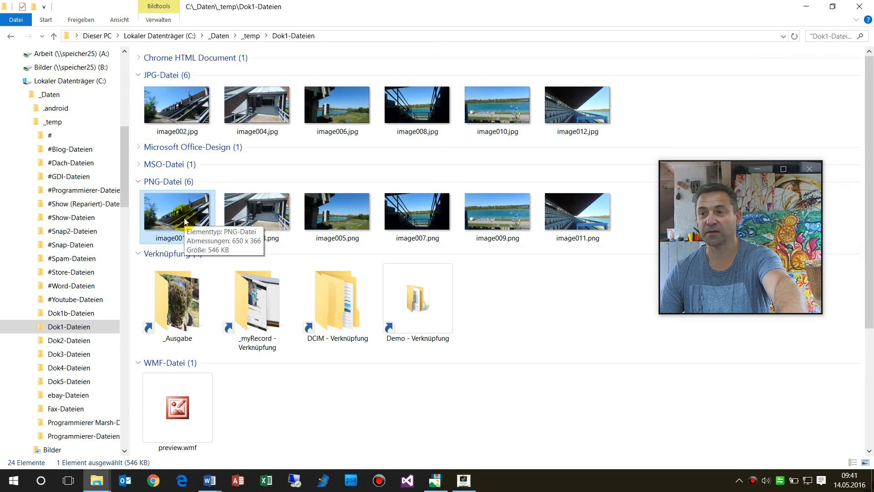
mouse_move(192, 118)
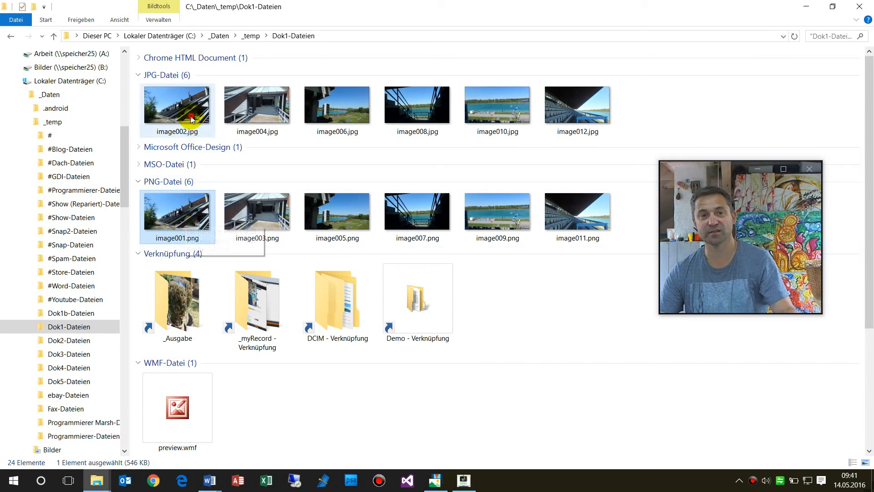
left_click(577, 108)
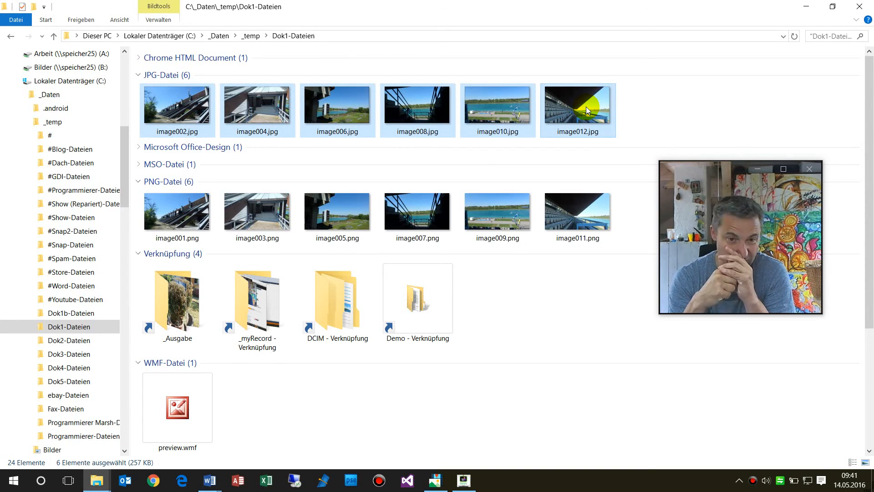
mouse_move(363, 126)
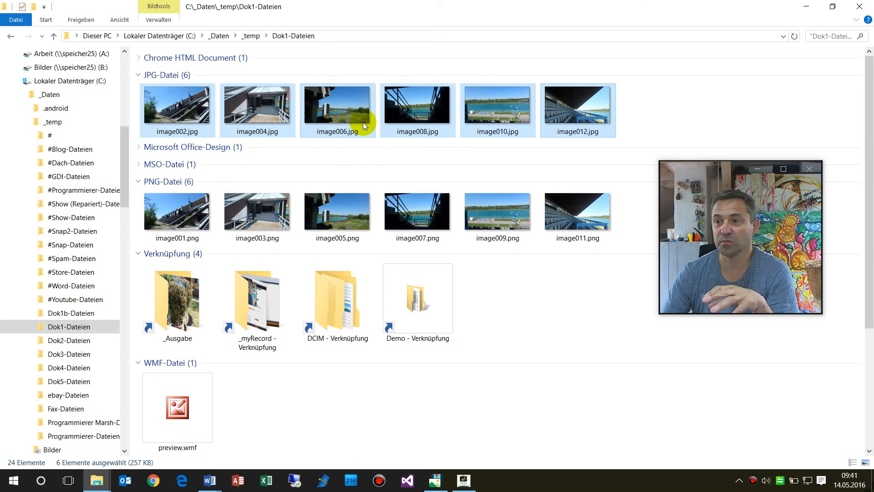
mouse_move(362, 126)
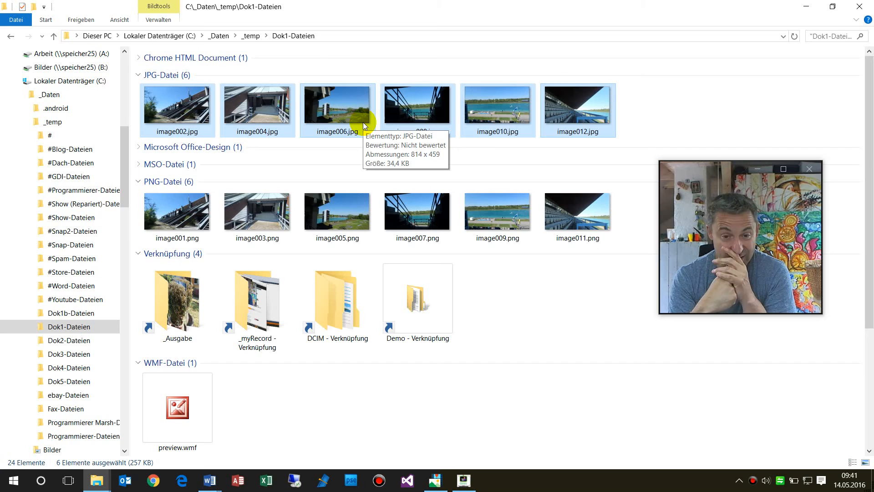
mouse_move(337, 211)
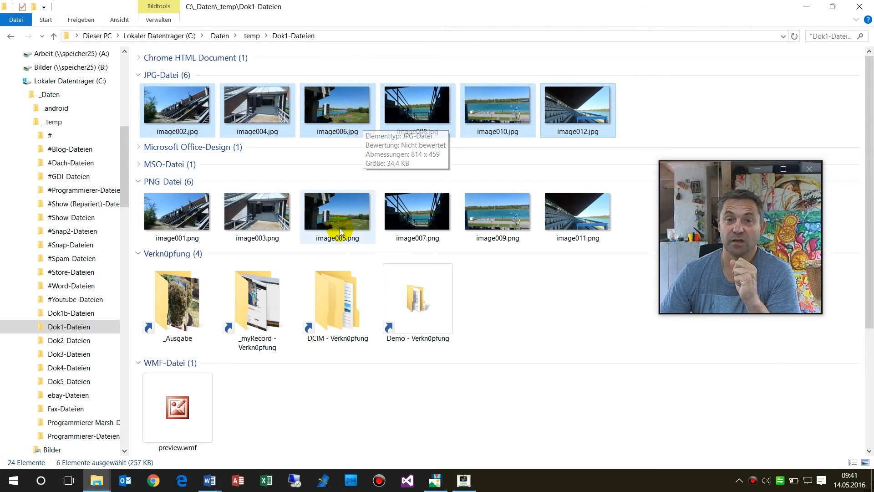
mouse_move(327, 350)
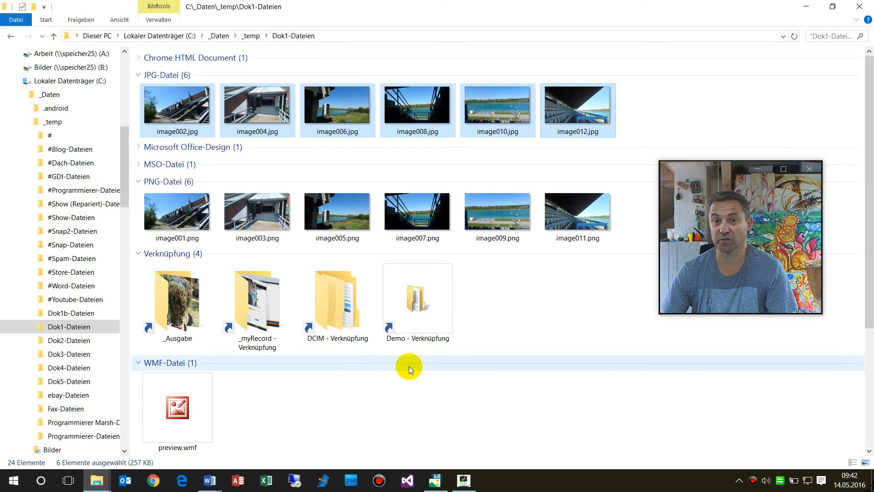
mouse_move(394, 377)
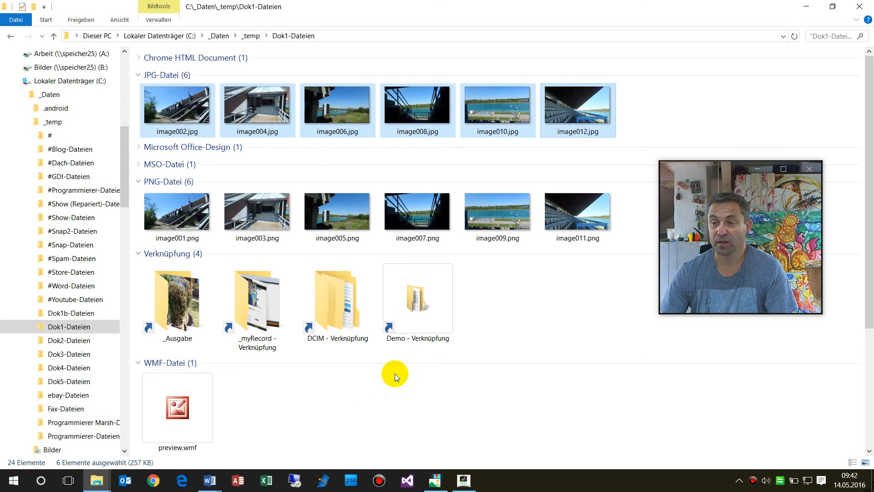
mouse_move(418, 340)
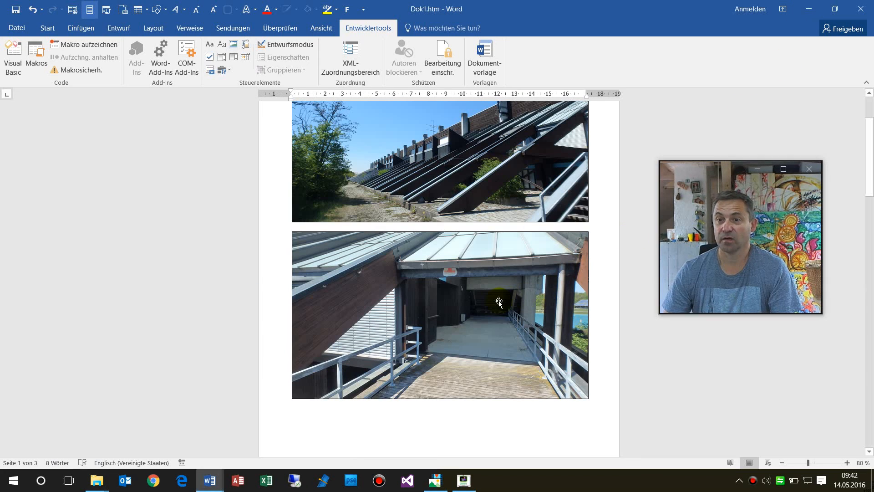
left_click(440, 314)
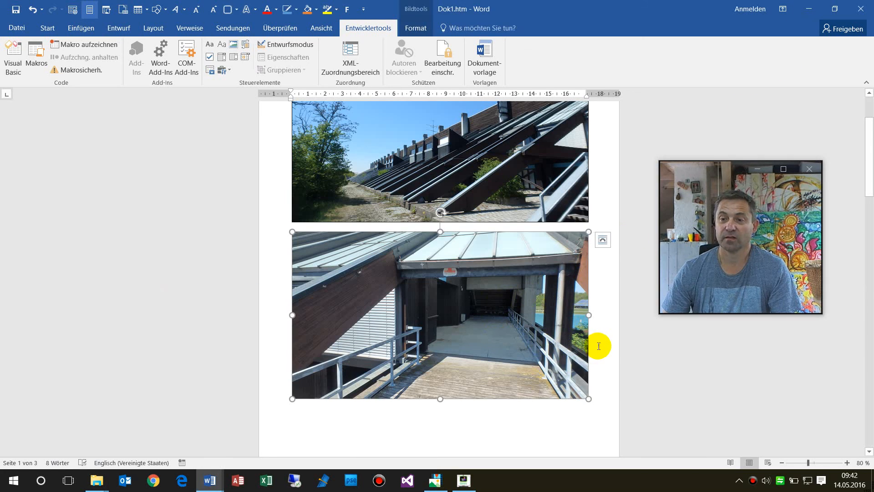
scroll("down", 3)
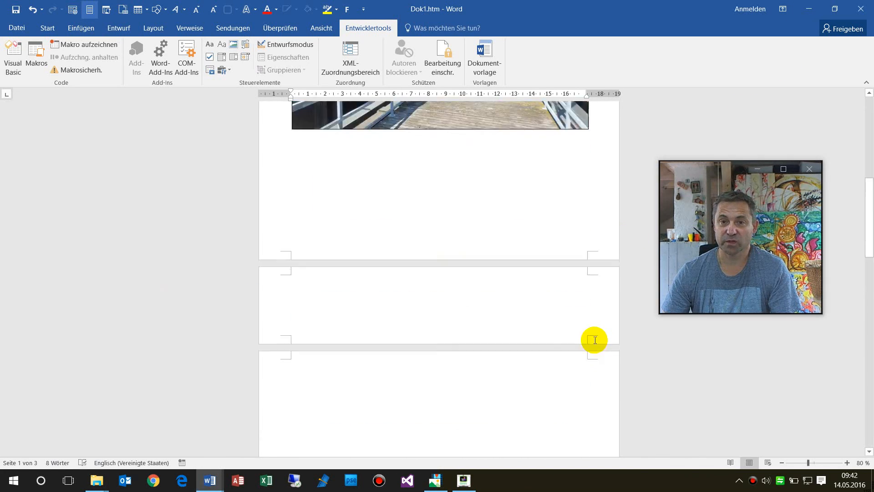
scroll("up", 3)
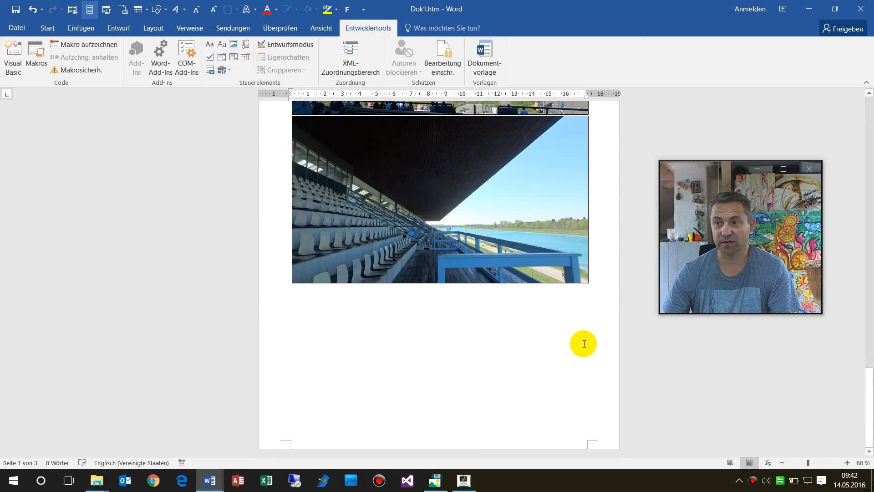